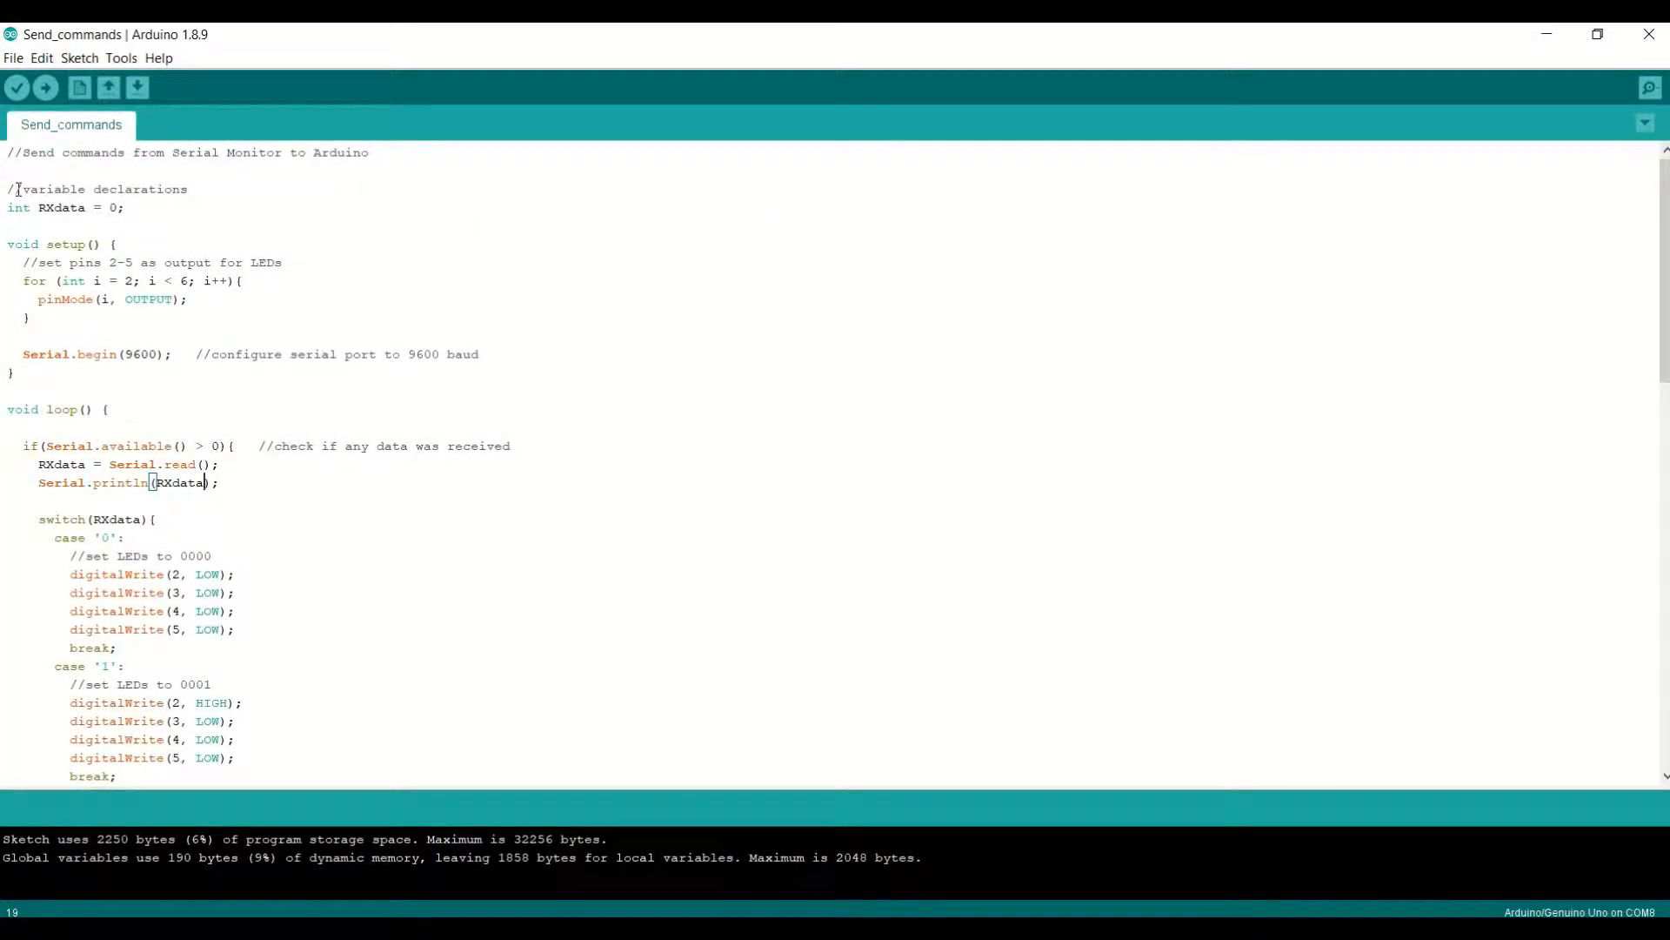
# Review the setup code, highlighting Serial.begin with the 9600 baud rate.
pyautogui.click(47, 188)
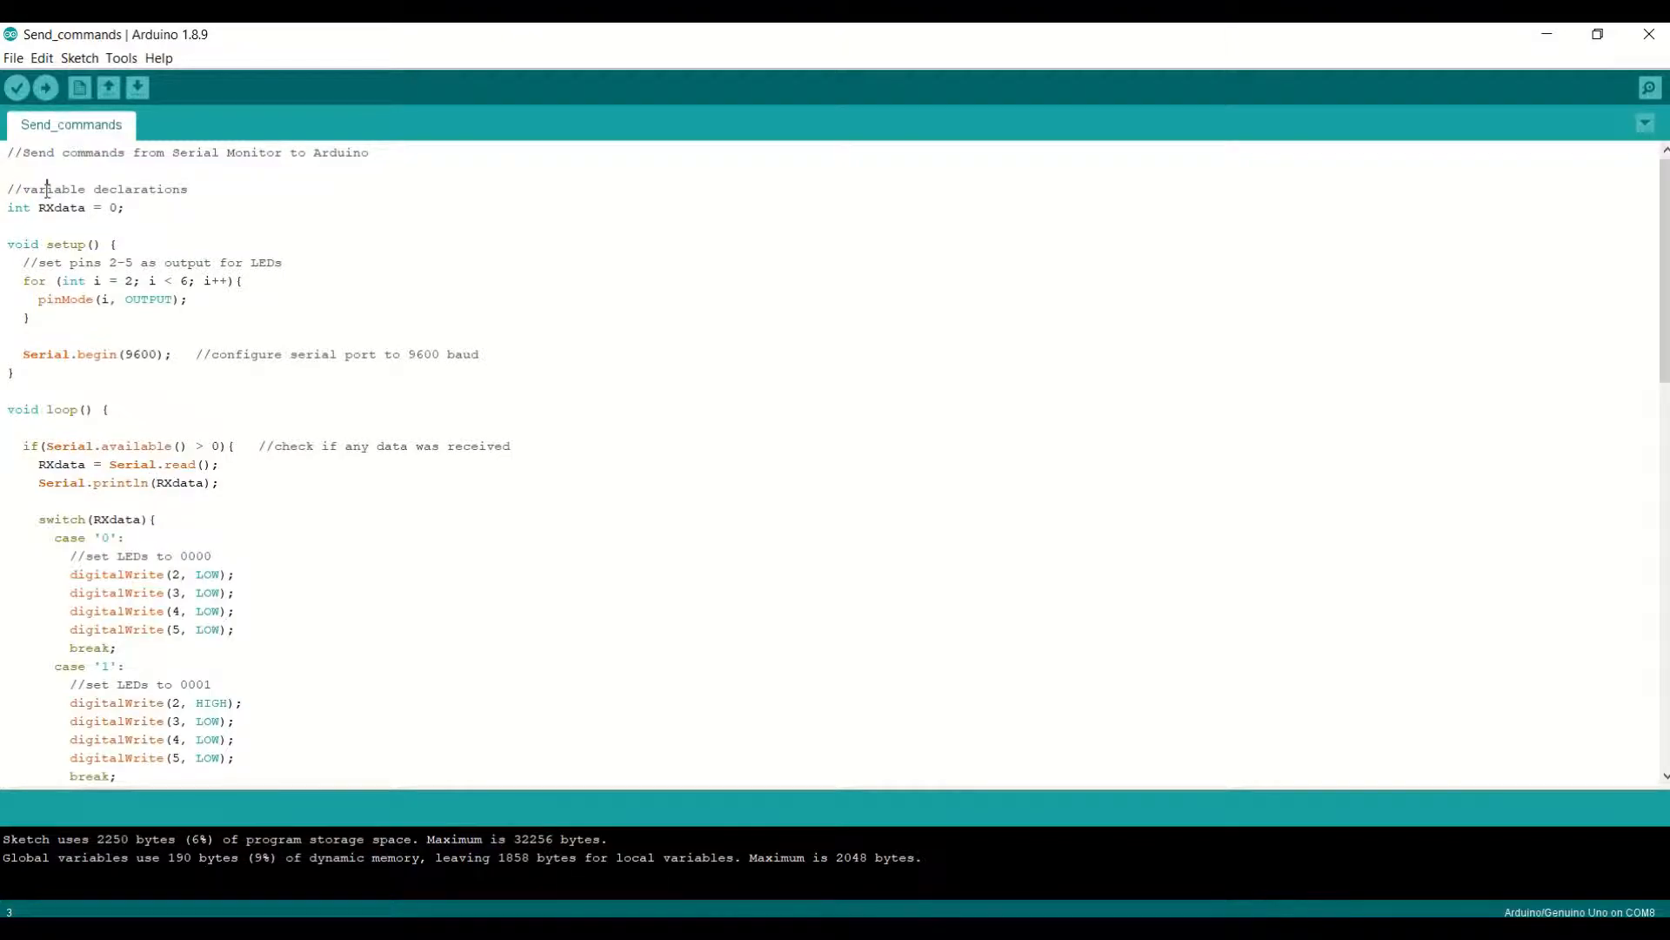
pyautogui.doubleClick(61, 207)
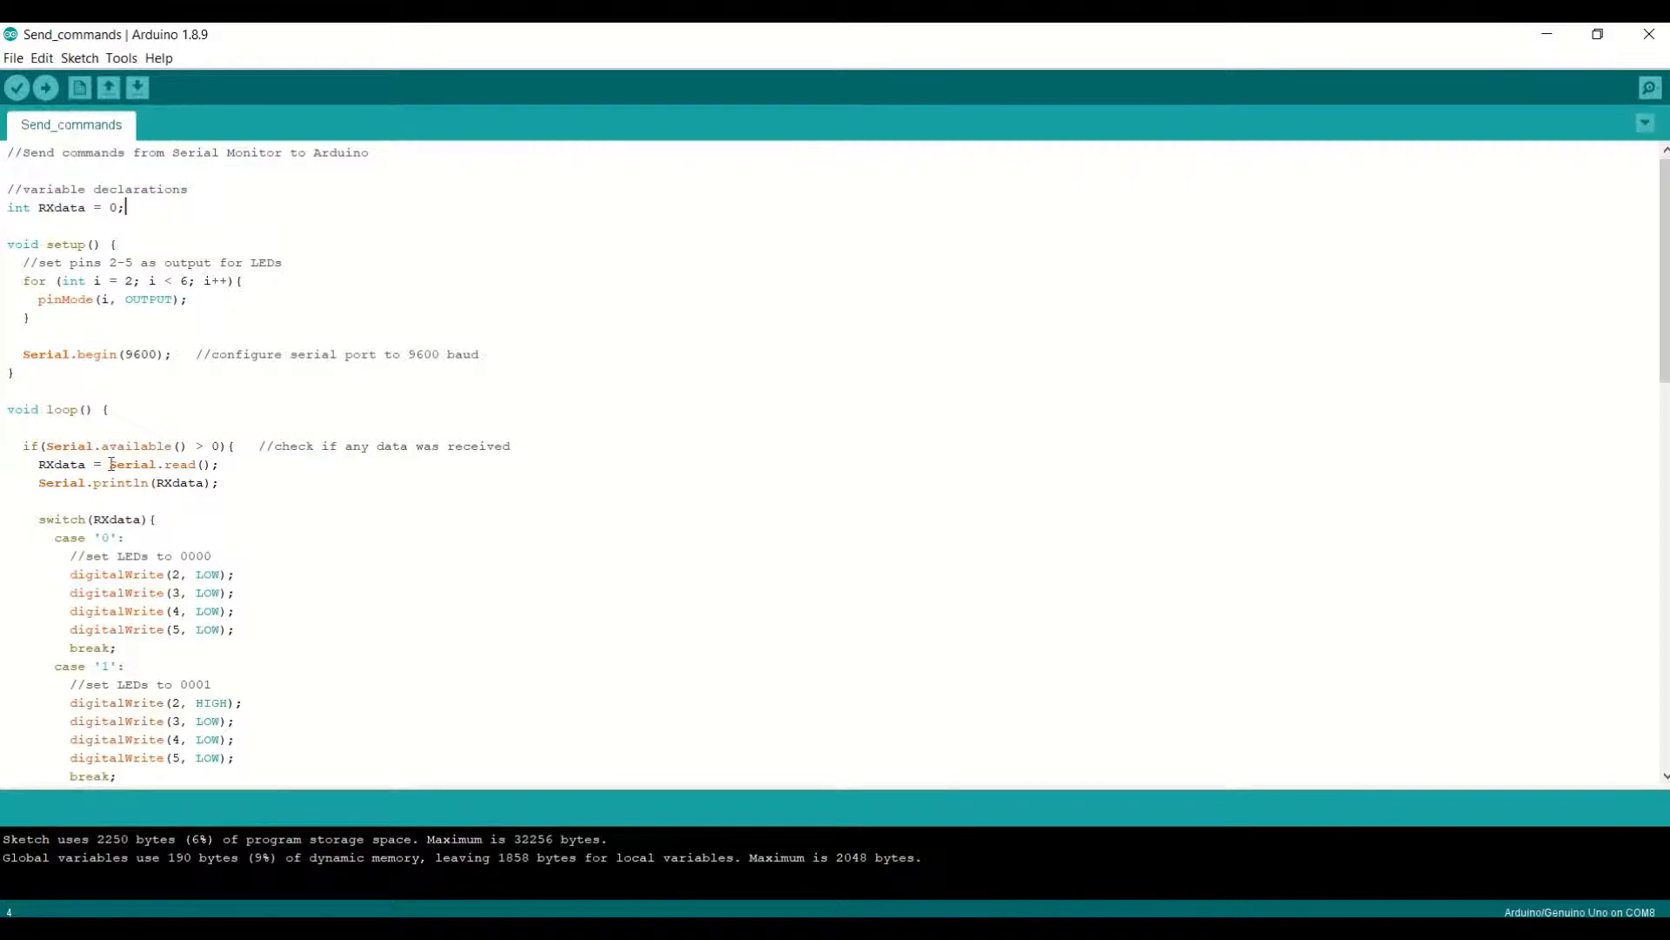
pyautogui.doubleClick(155, 465)
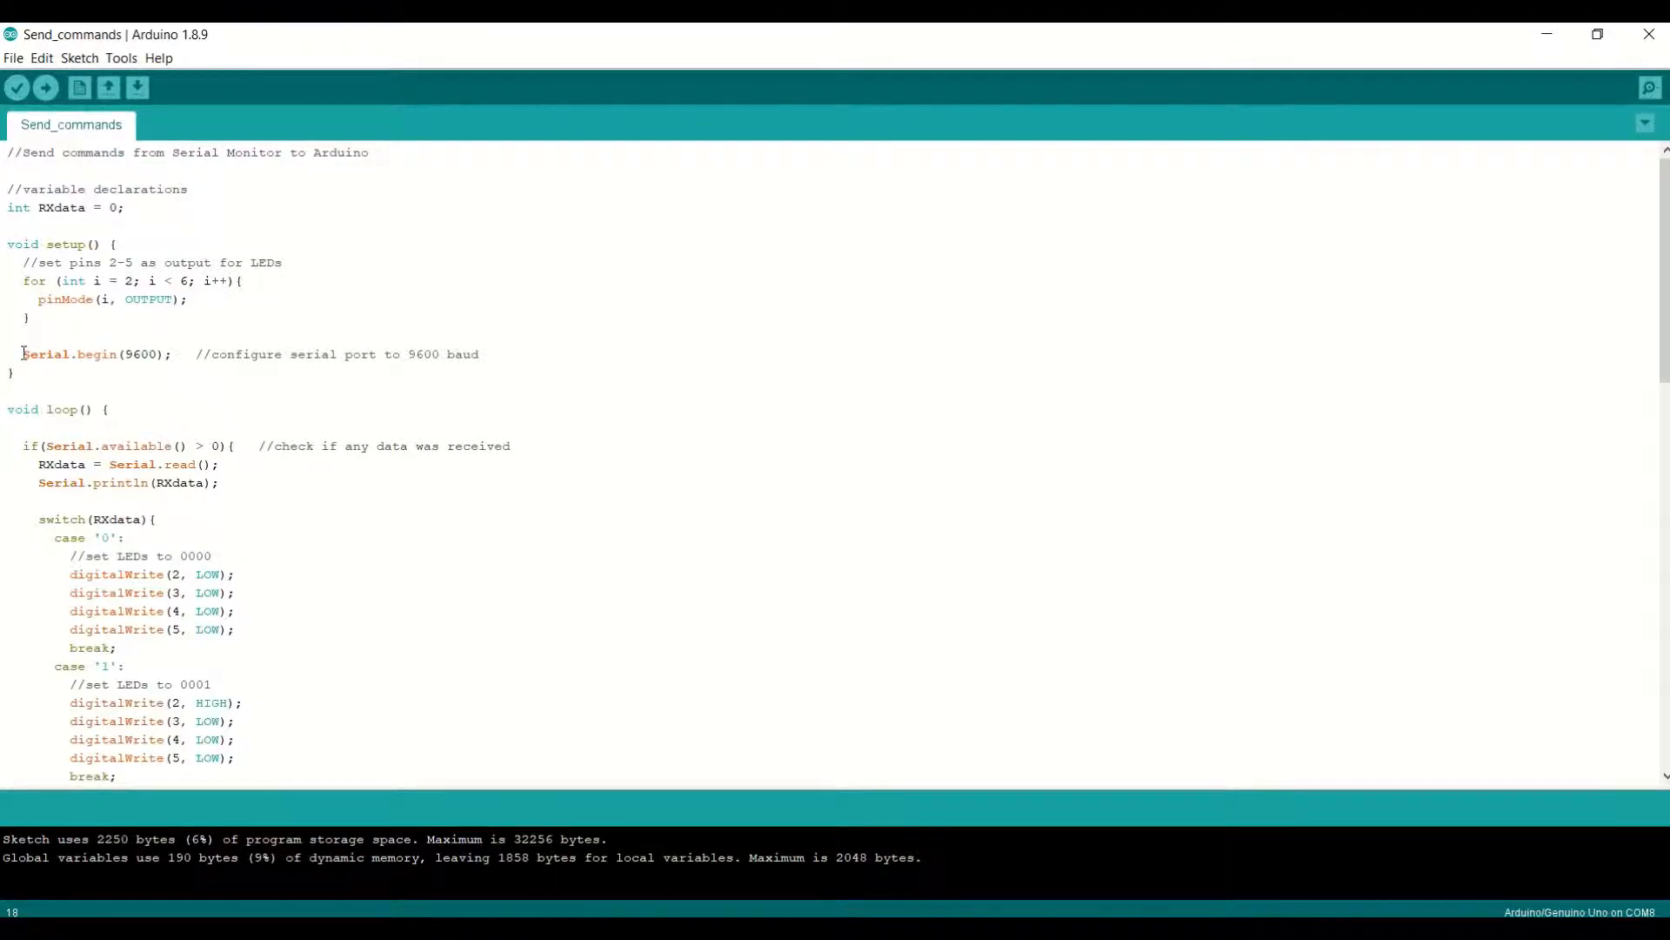
pyautogui.doubleClick(42, 355)
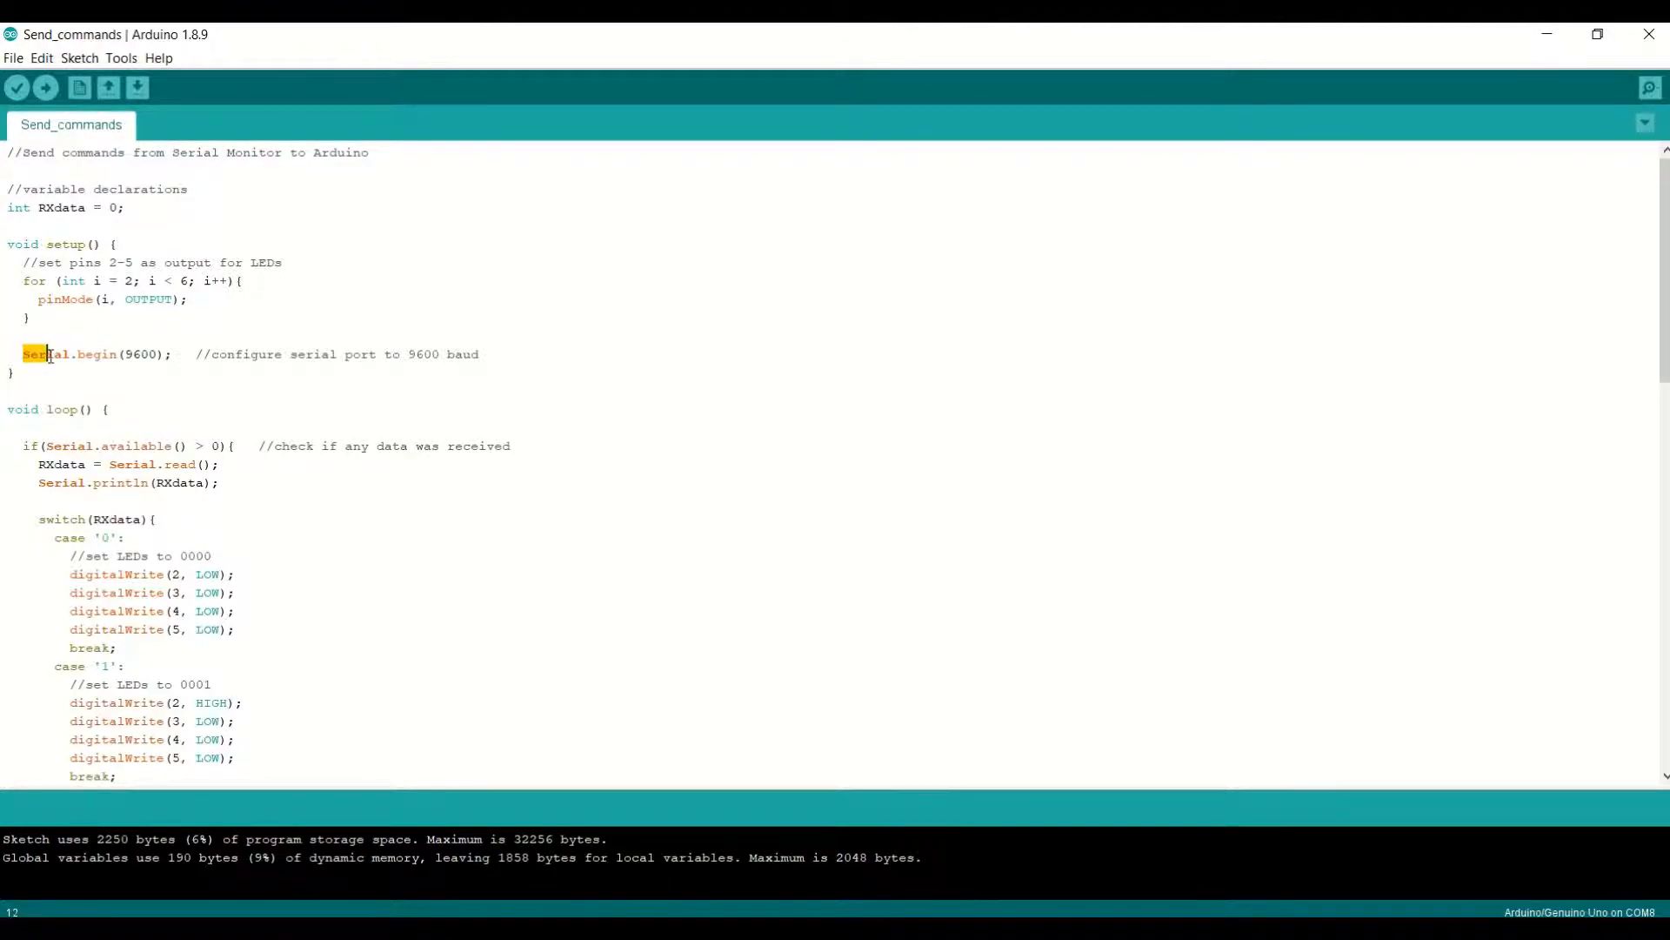
pyautogui.doubleClick(71, 354)
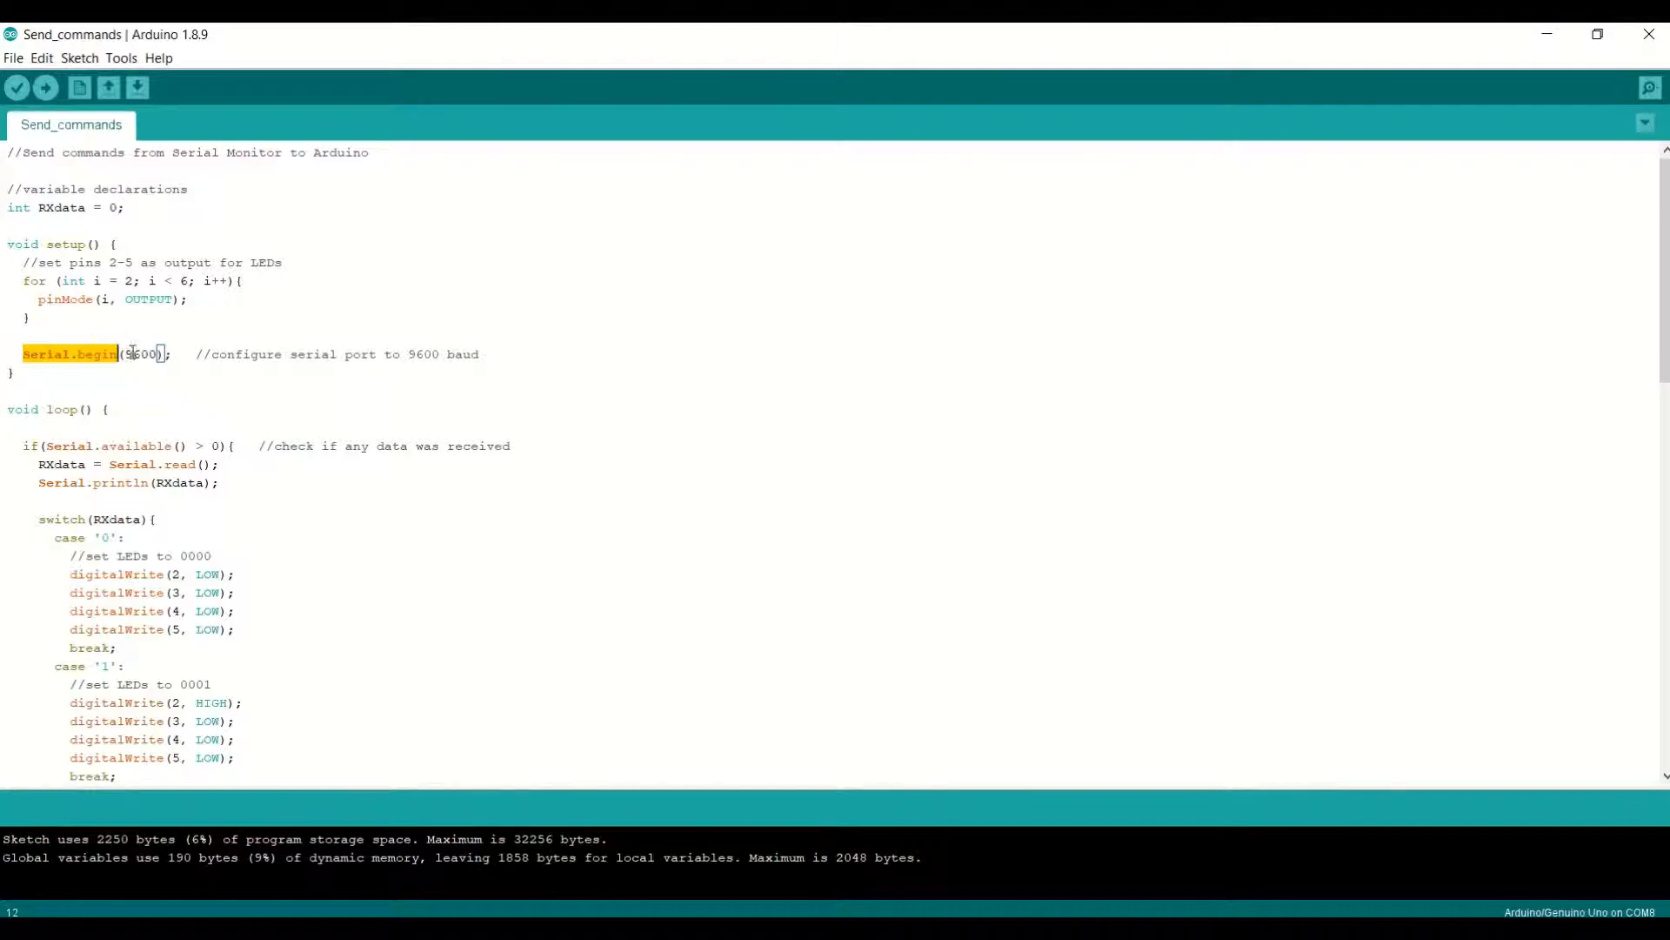
pyautogui.doubleClick(138, 354)
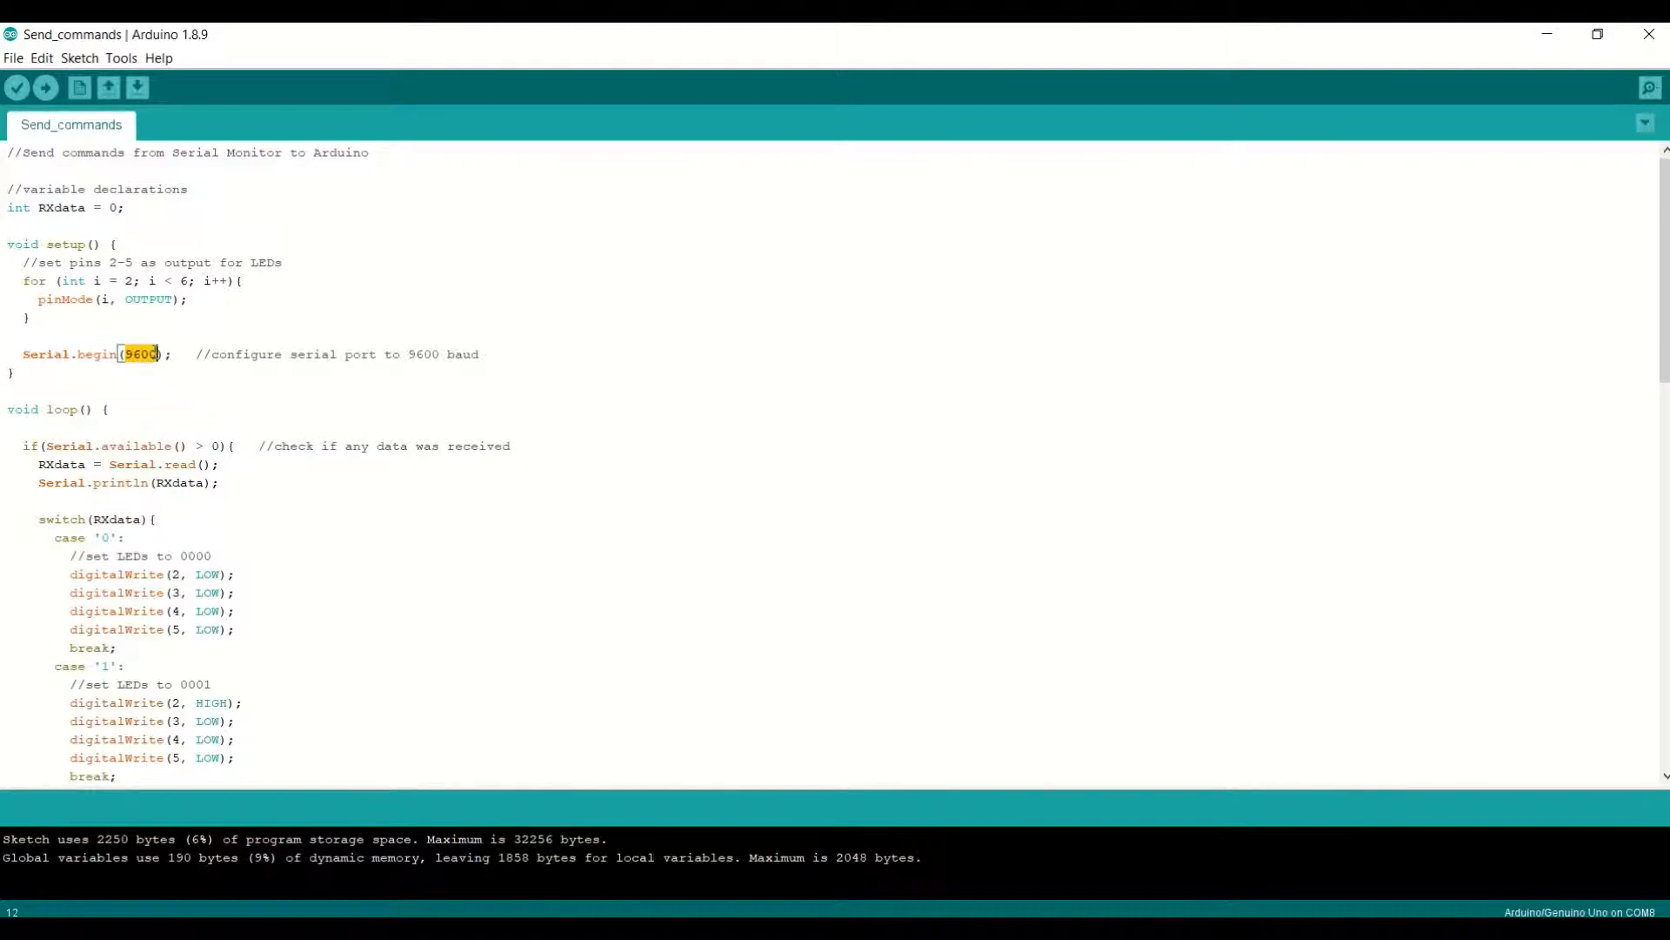
pyautogui.moveTo(275, 319)
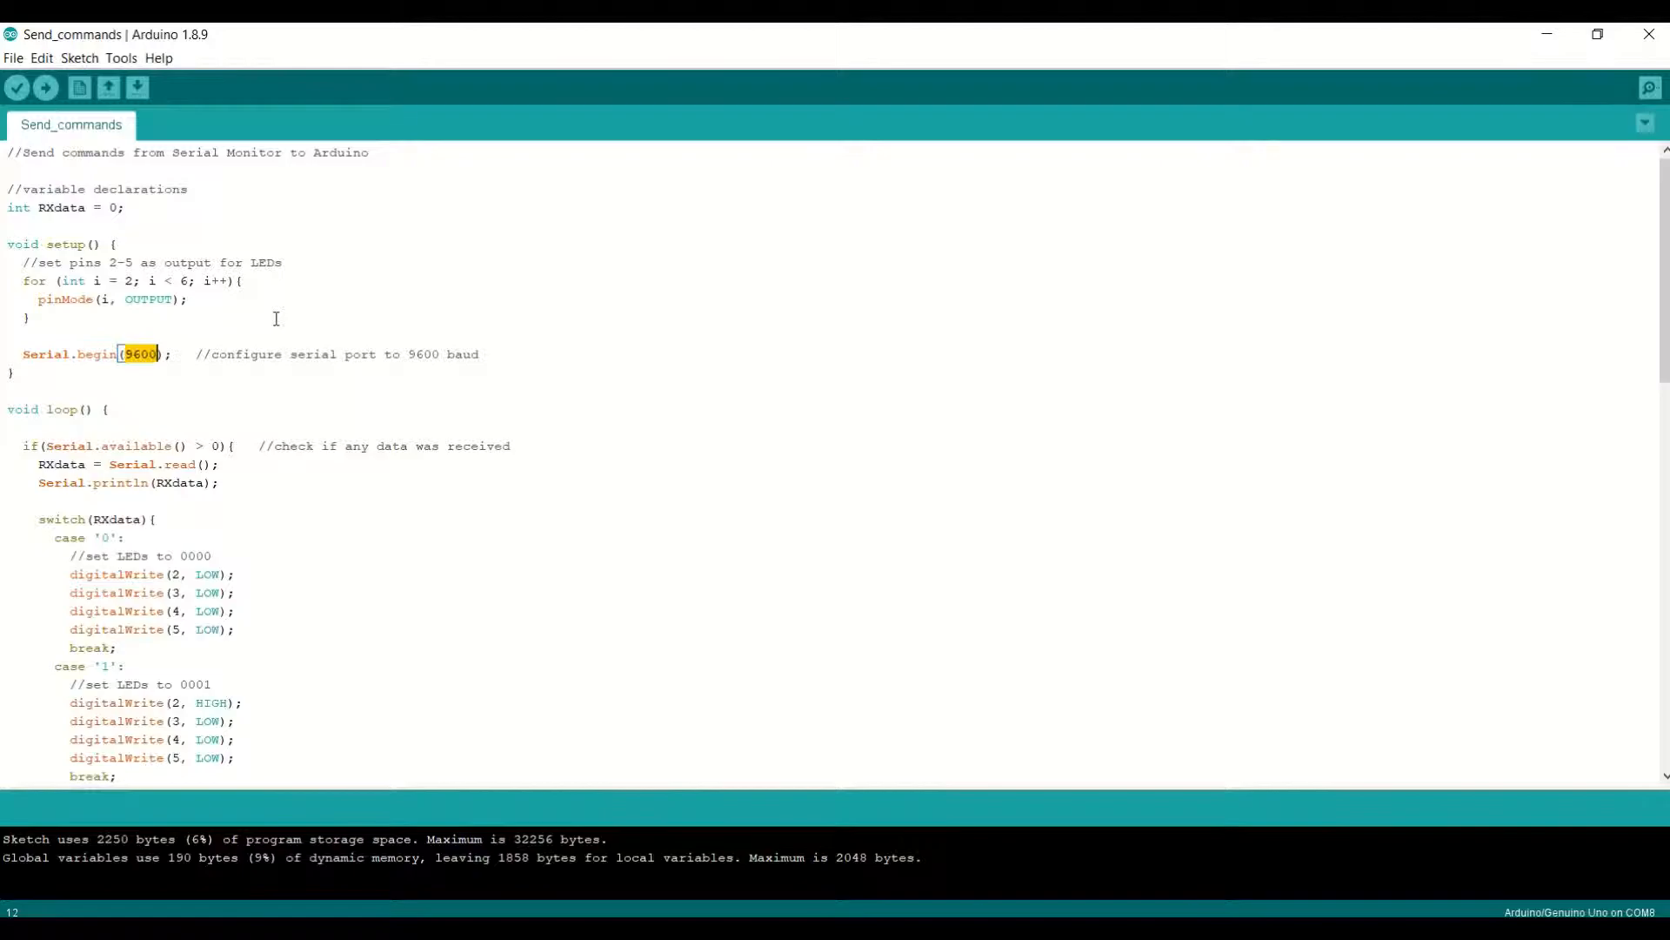
# Highlight the Serial.available() > 0 check and the Serial.read() call in the loop.
pyautogui.scroll(-3)
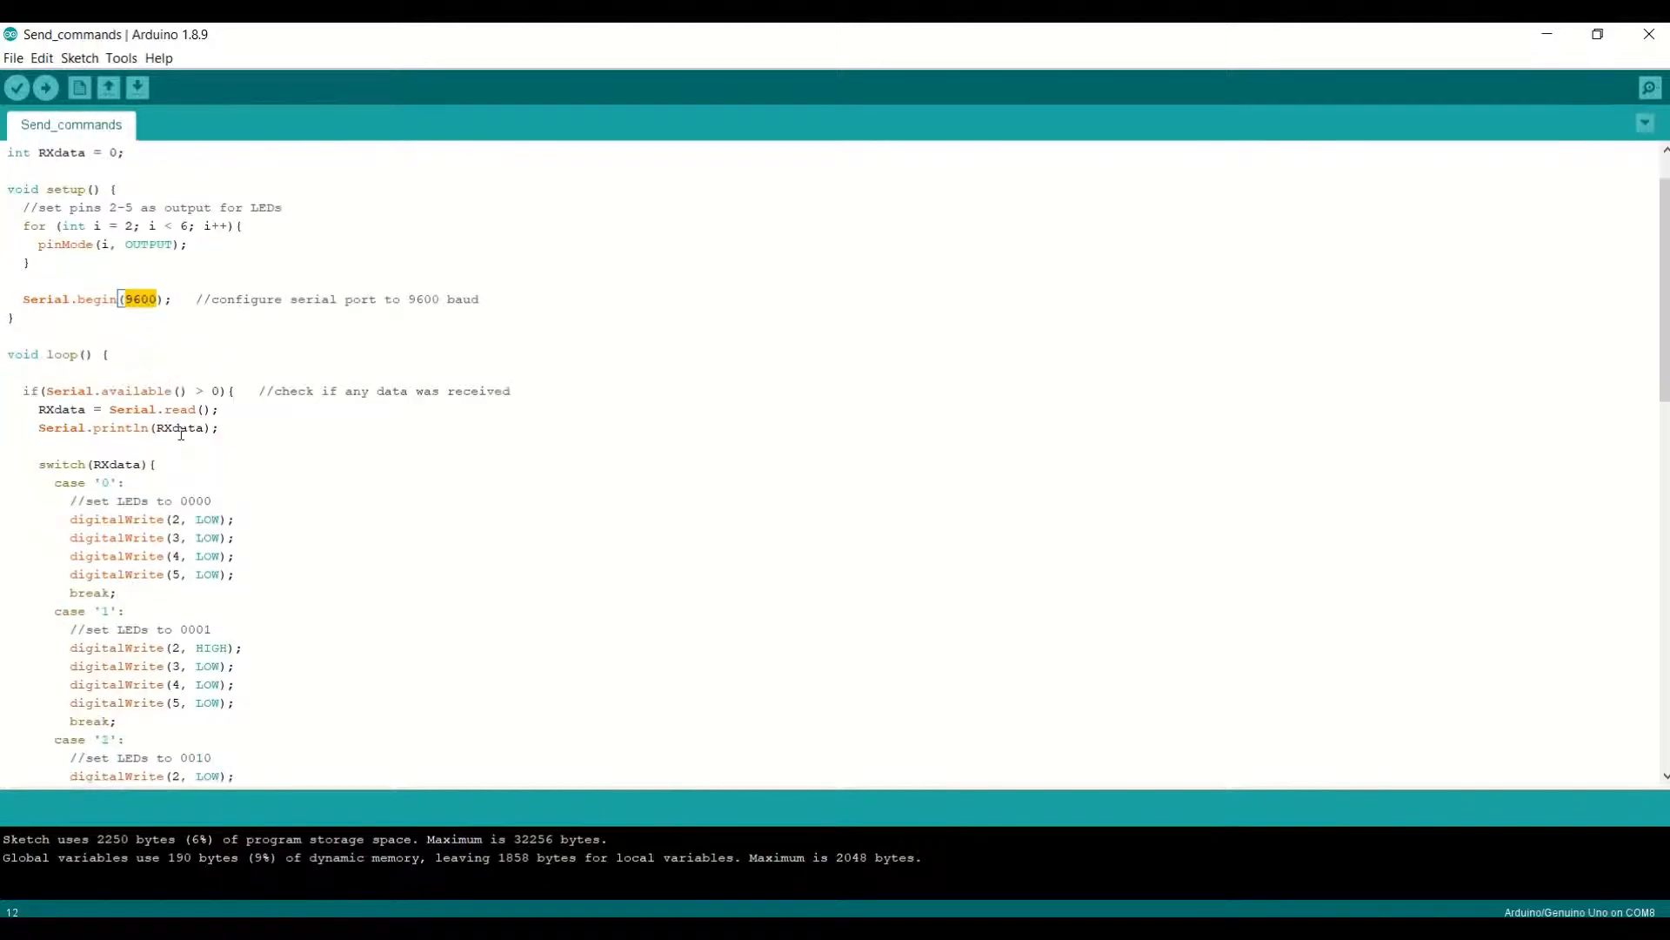
pyautogui.scroll(-3)
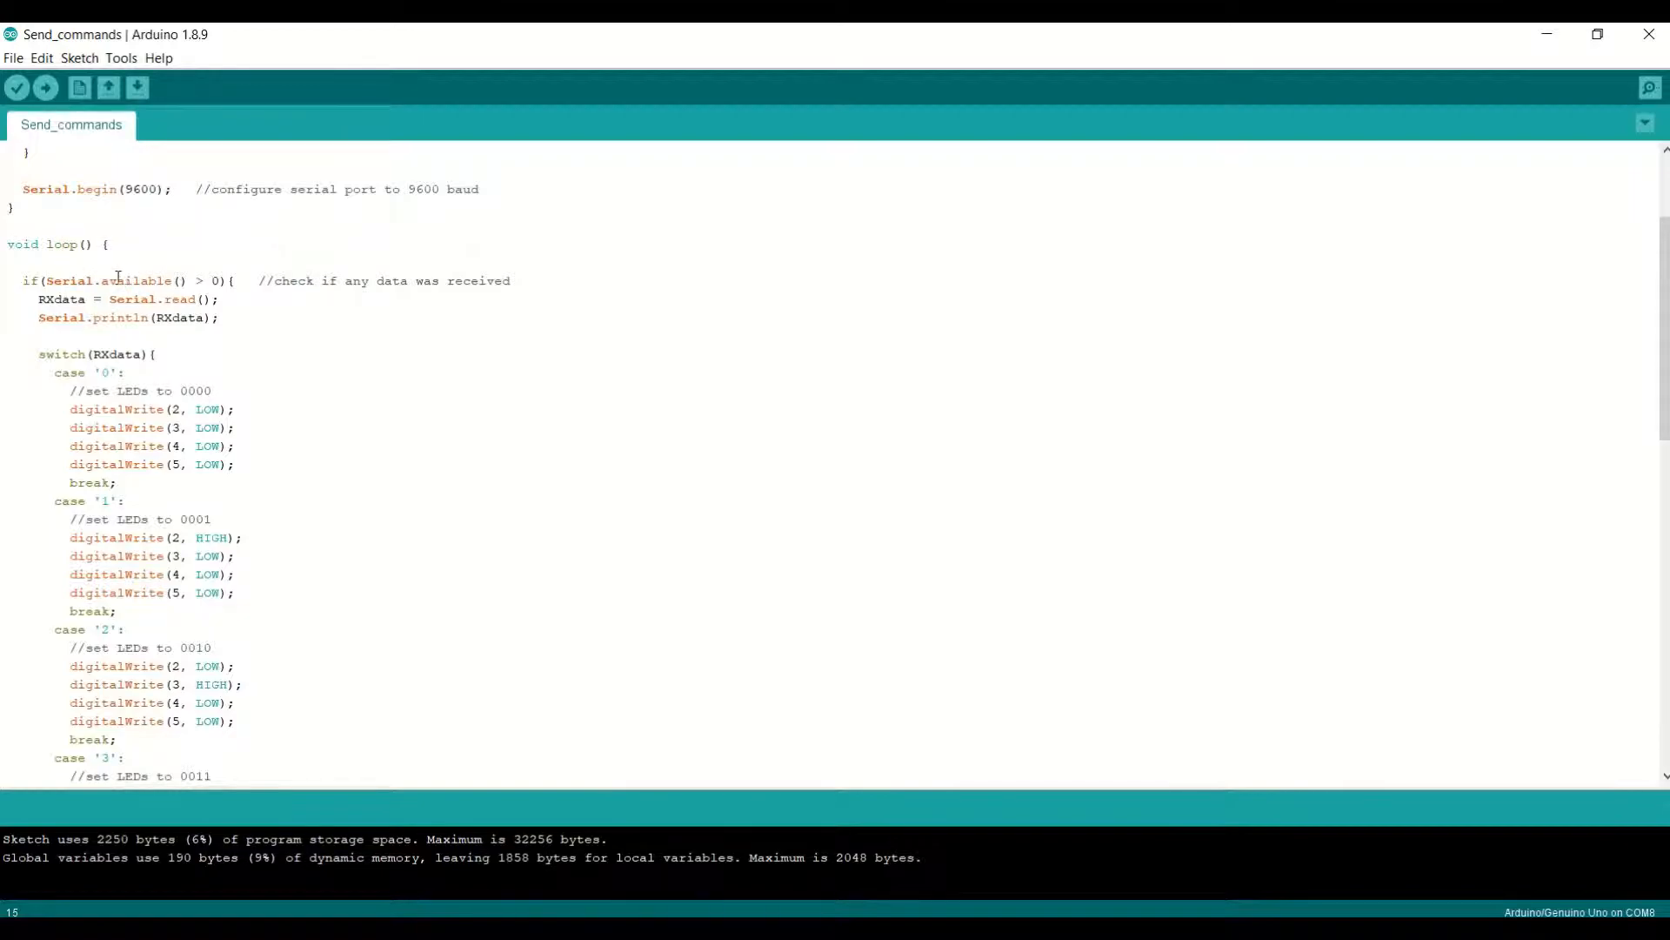
pyautogui.doubleClick(61, 280)
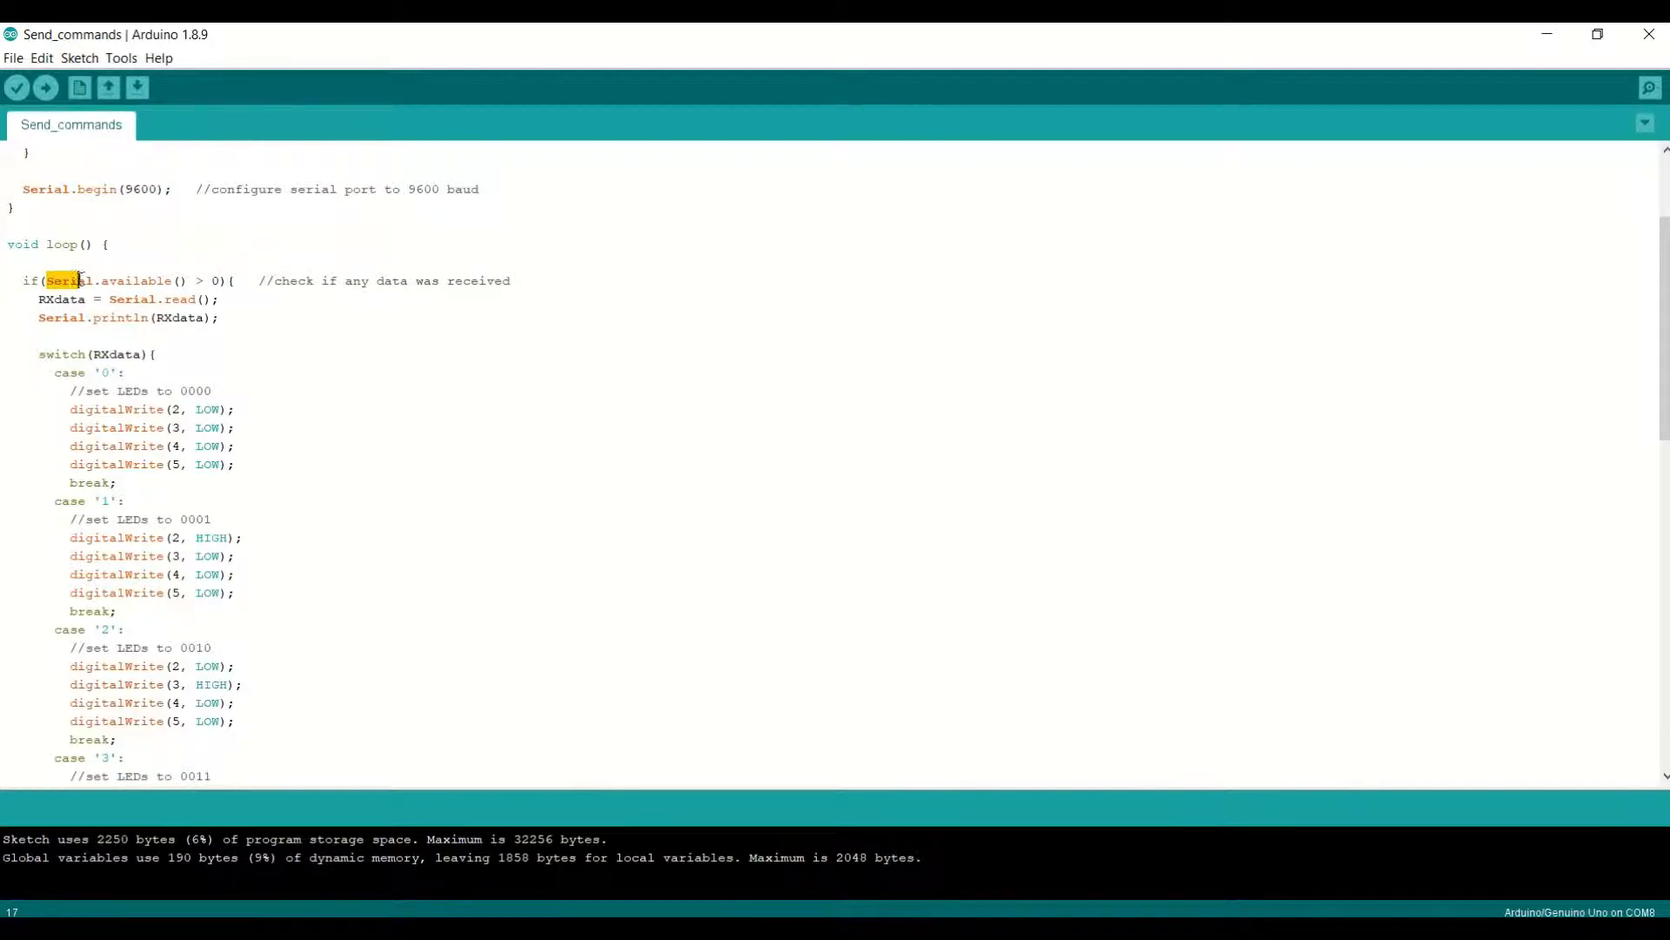
pyautogui.moveTo(76, 280); pyautogui.dragTo(170, 281)
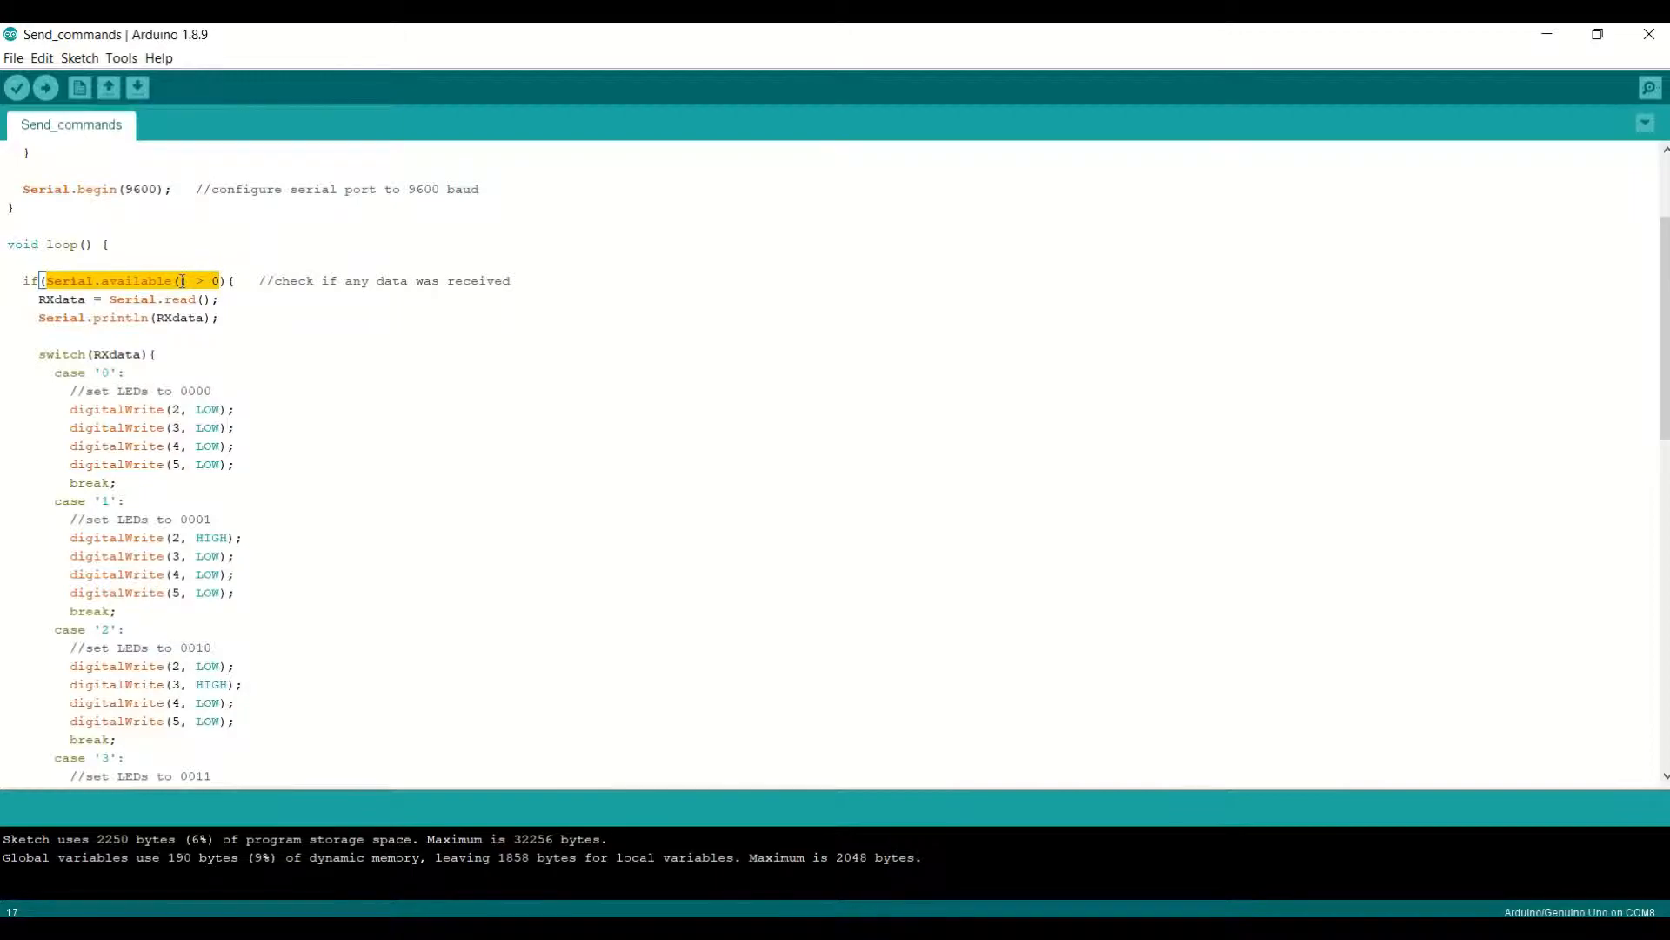
pyautogui.click(237, 280)
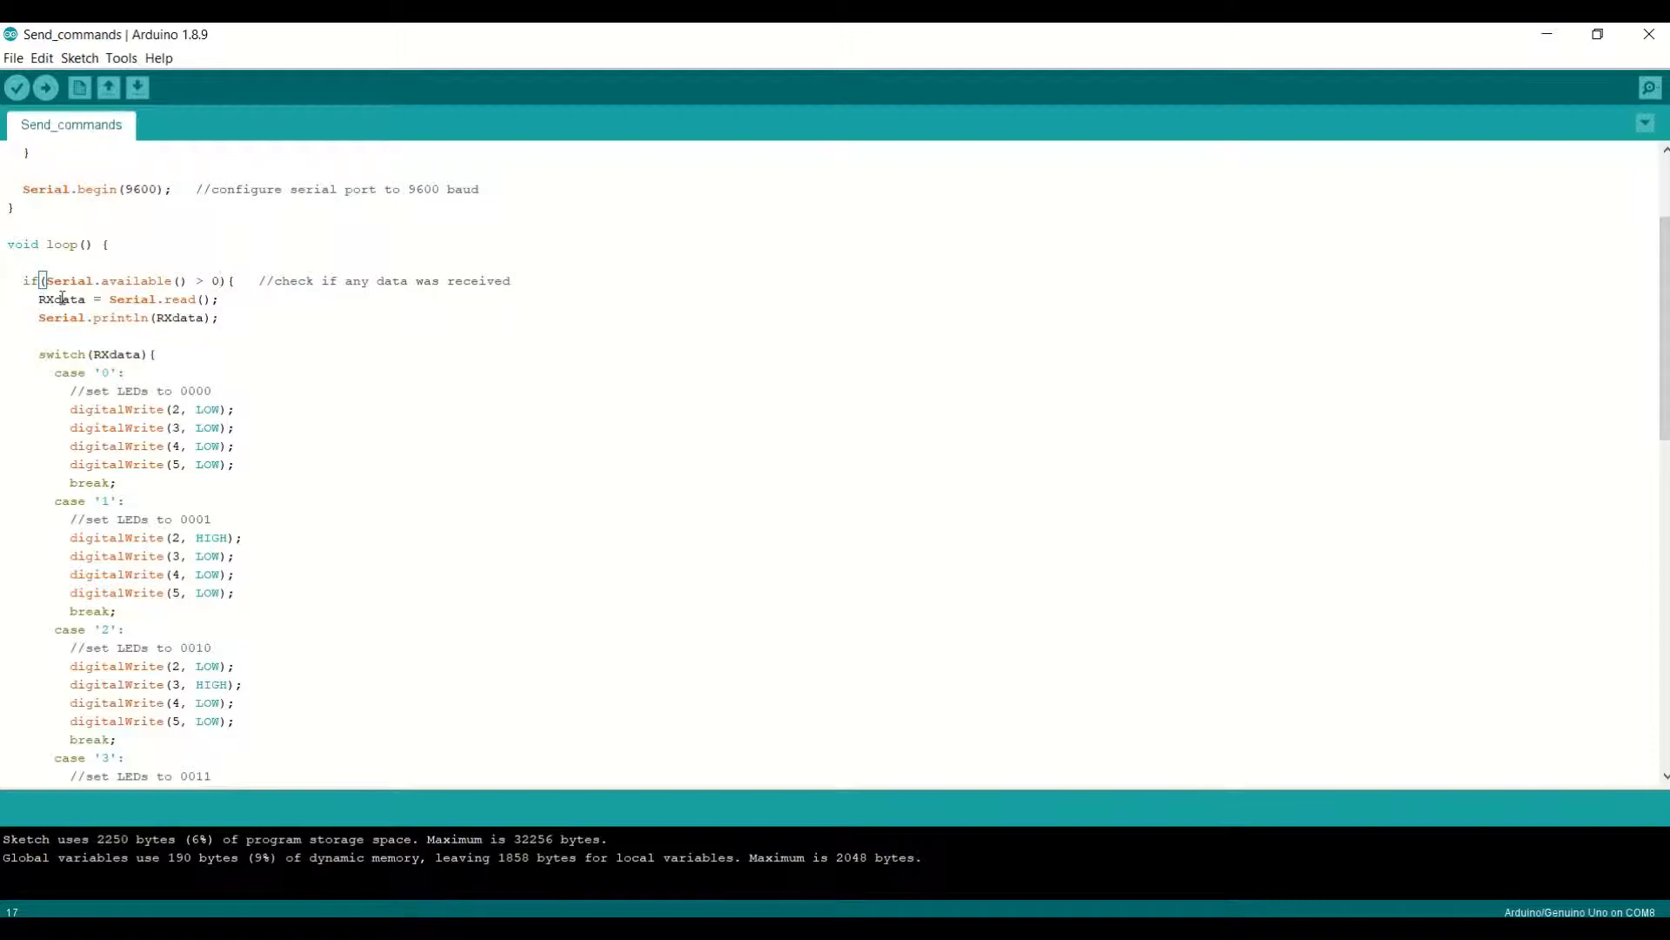
pyautogui.doubleClick(153, 300)
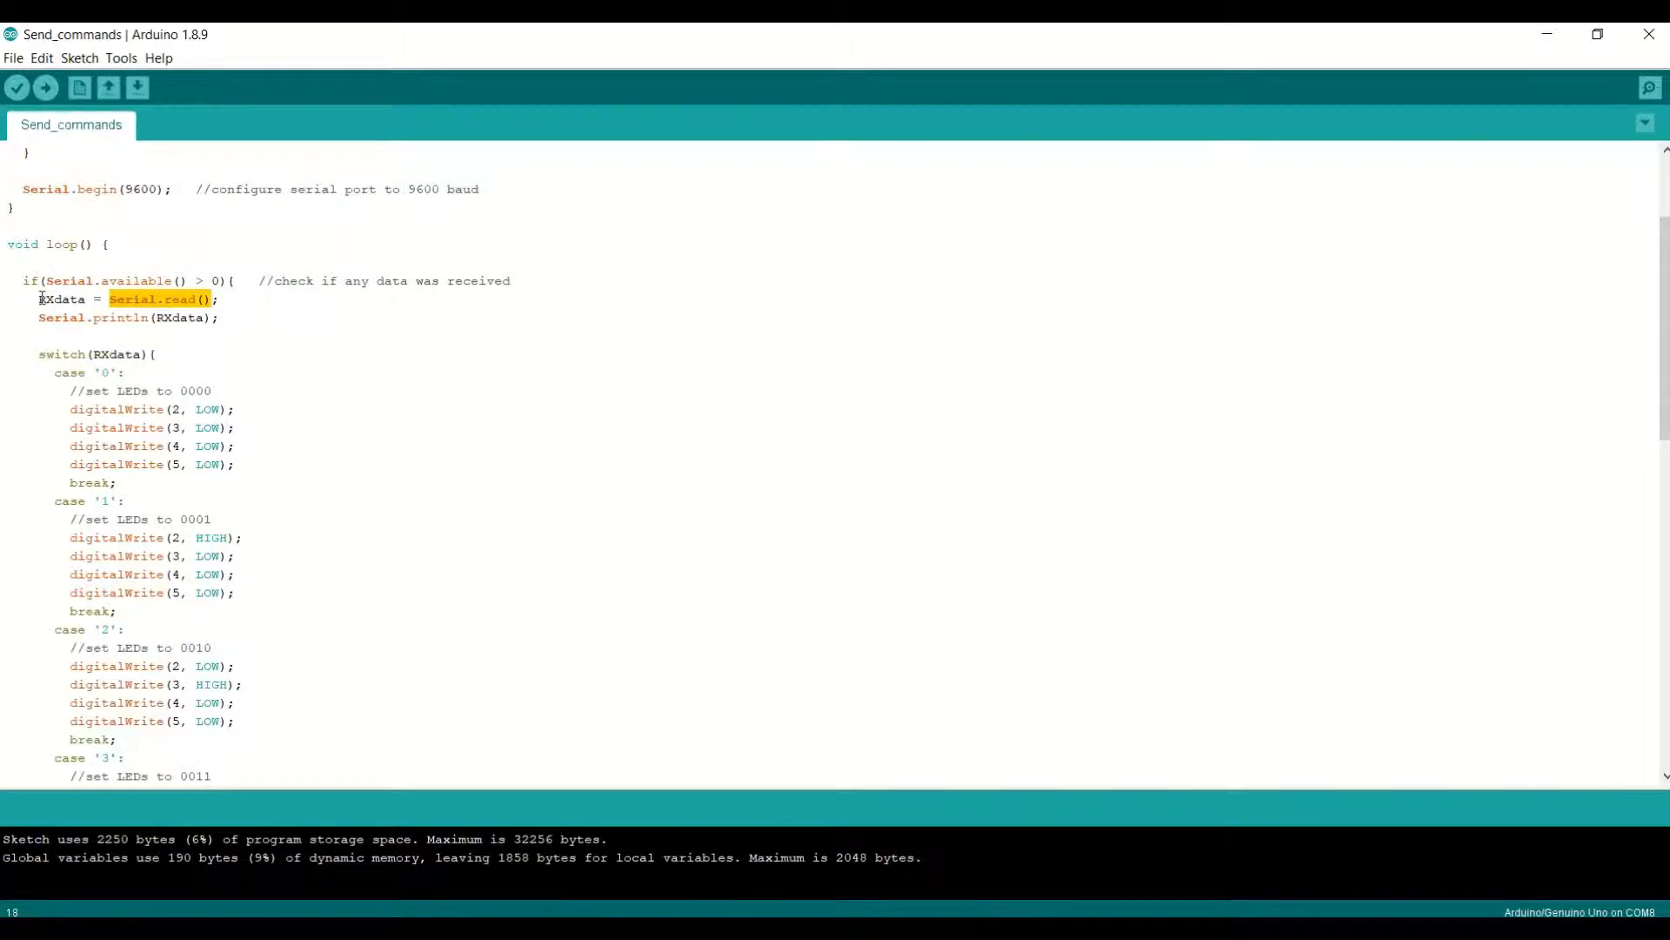
pyautogui.doubleClick(61, 299)
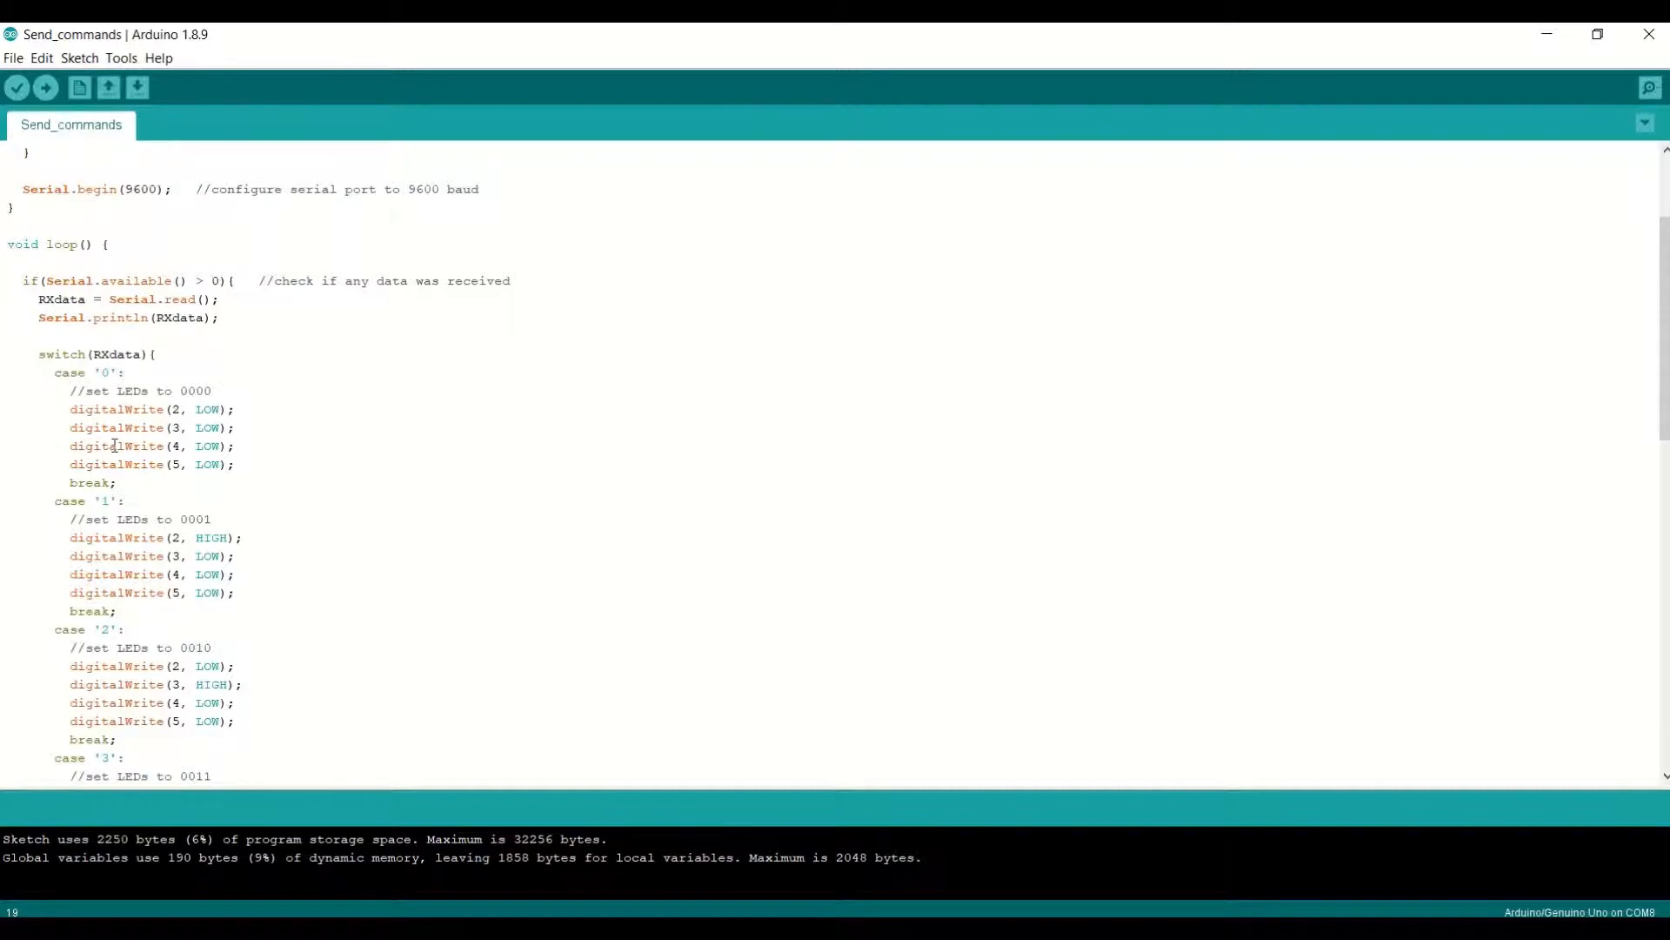
pyautogui.moveTo(176, 397)
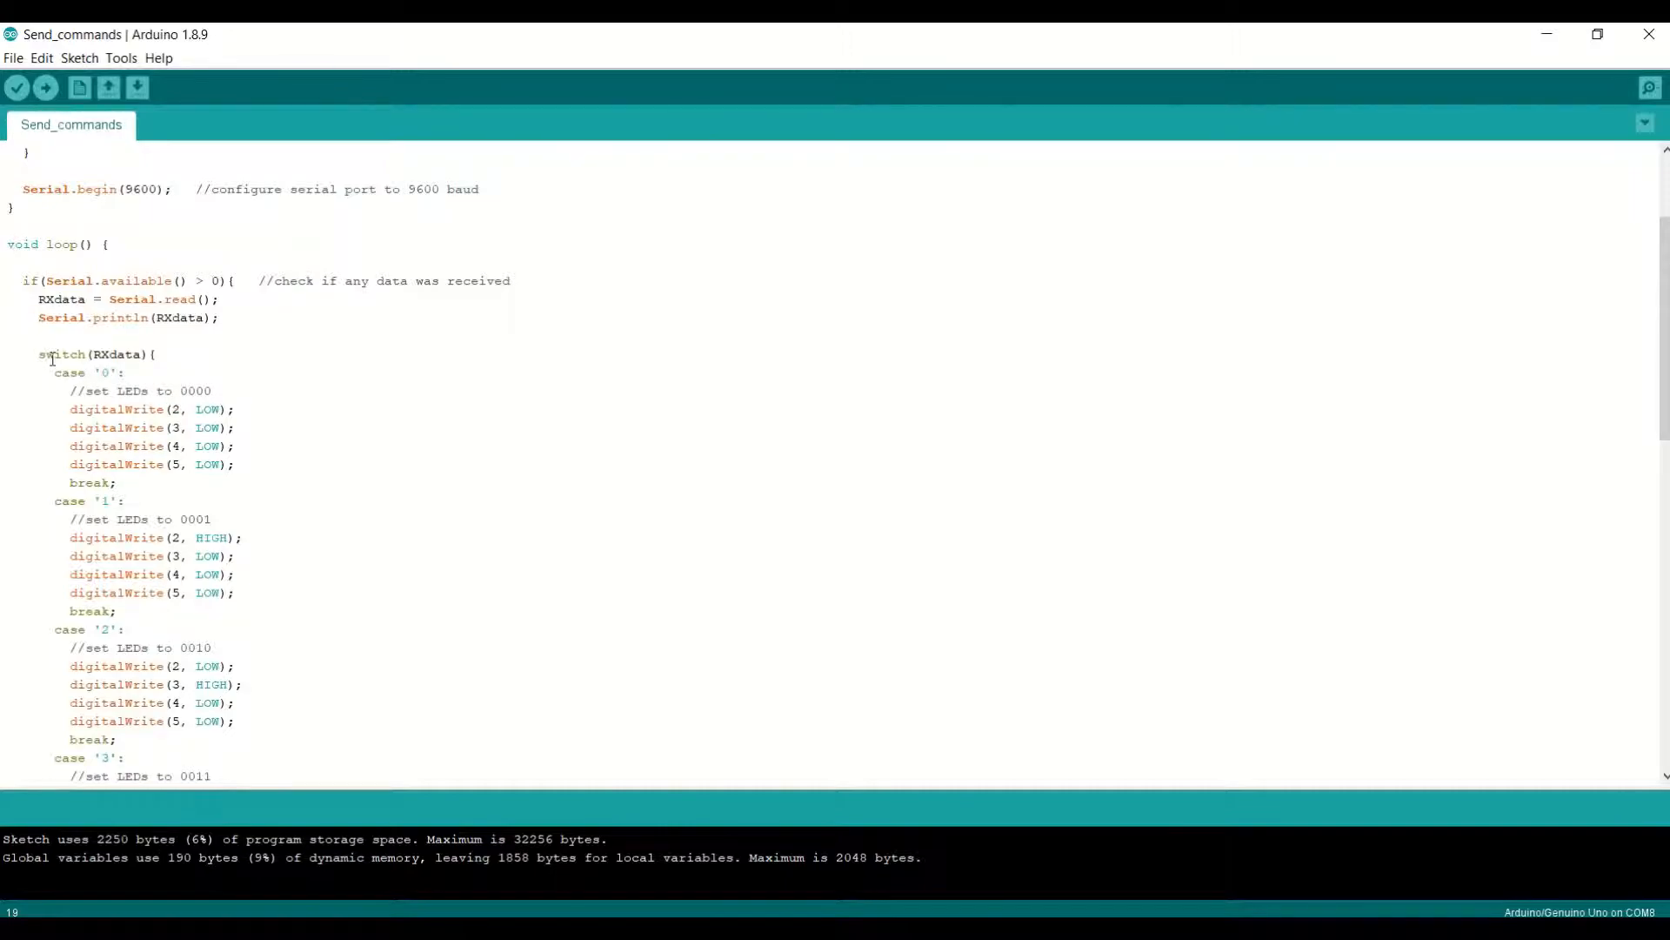
pyautogui.moveTo(94, 354)
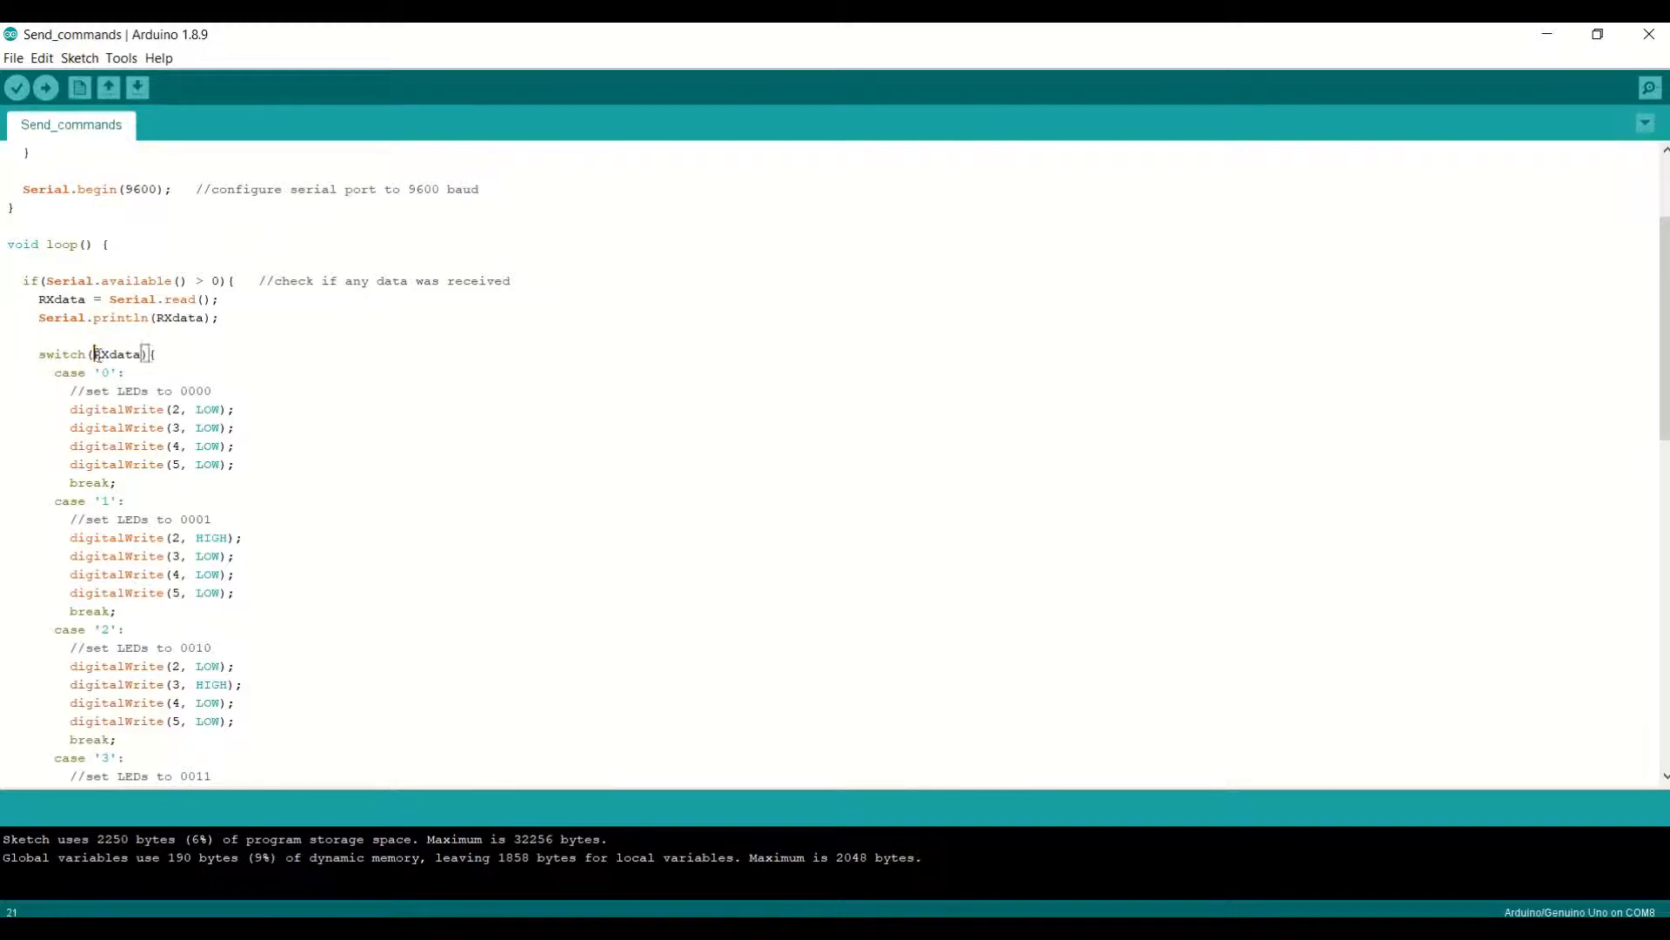
# Highlight the RXdata switch variable and case '1' 0001 pattern comment.
pyautogui.doubleClick(117, 354)
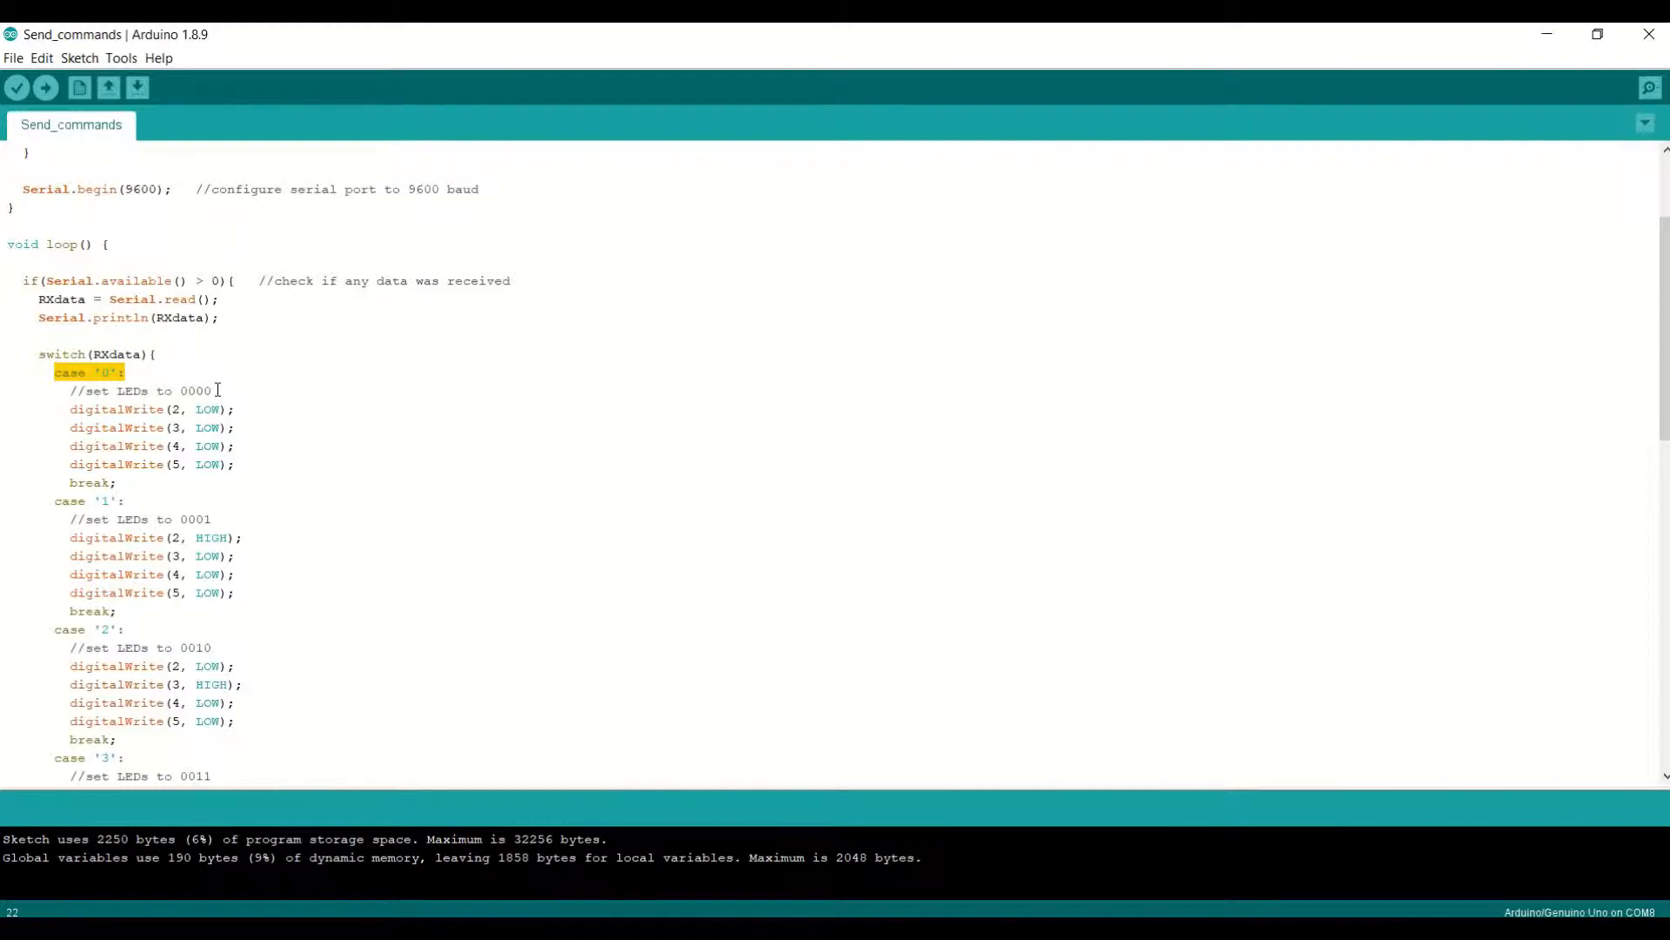
pyautogui.doubleClick(118, 354)
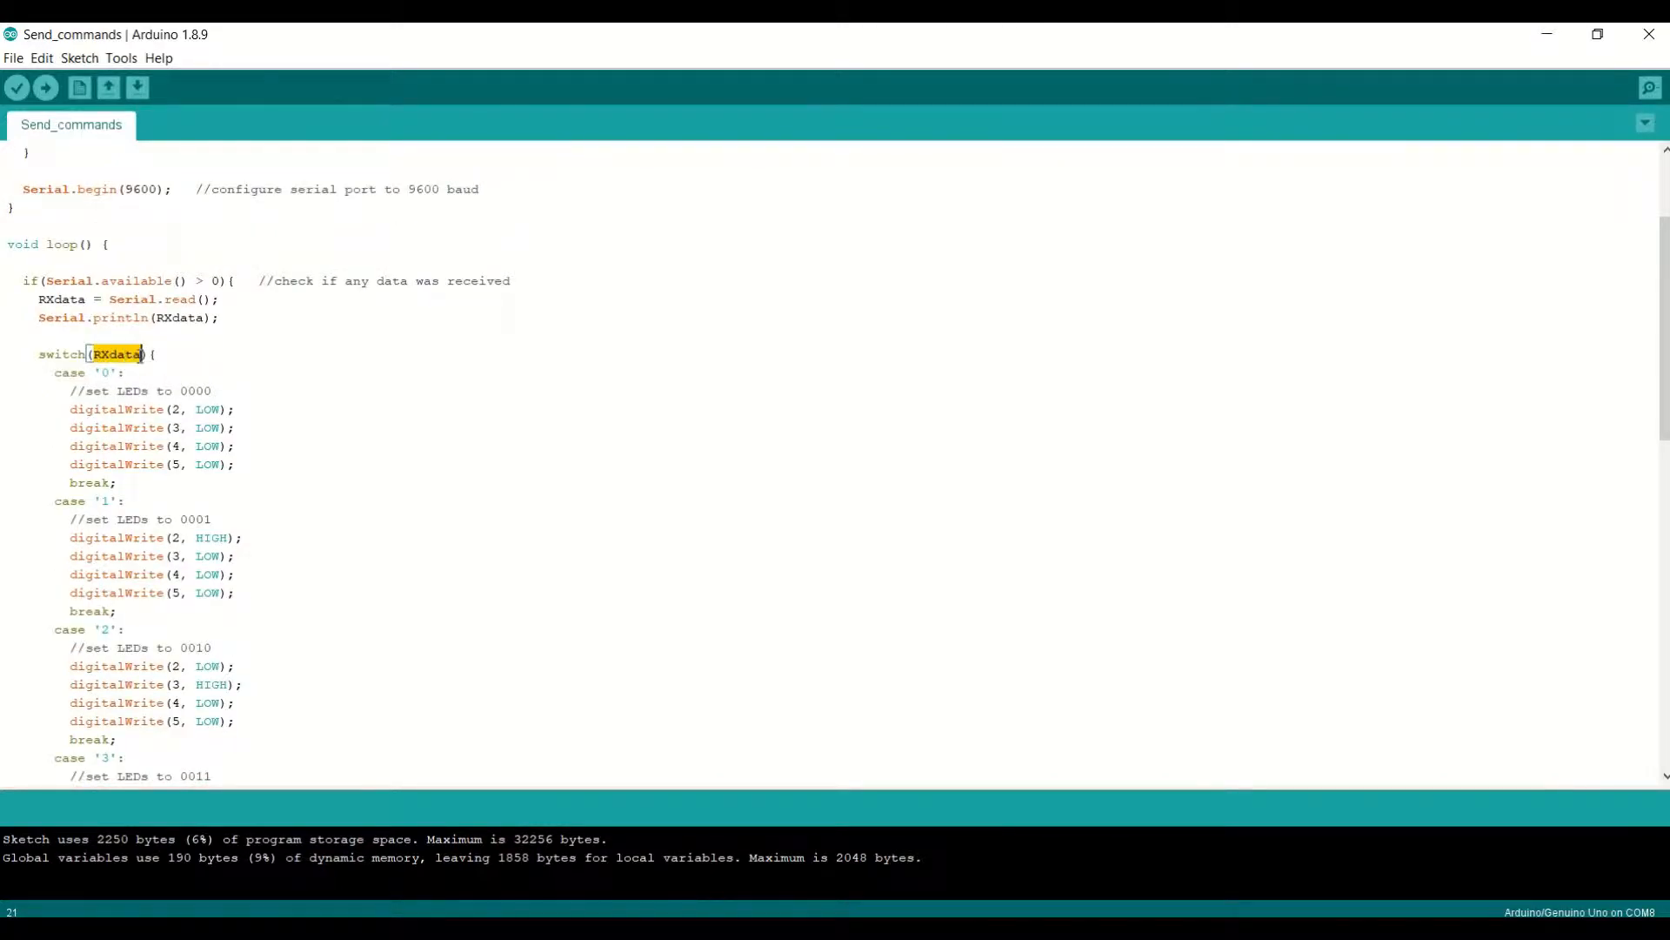
pyautogui.scroll(-3)
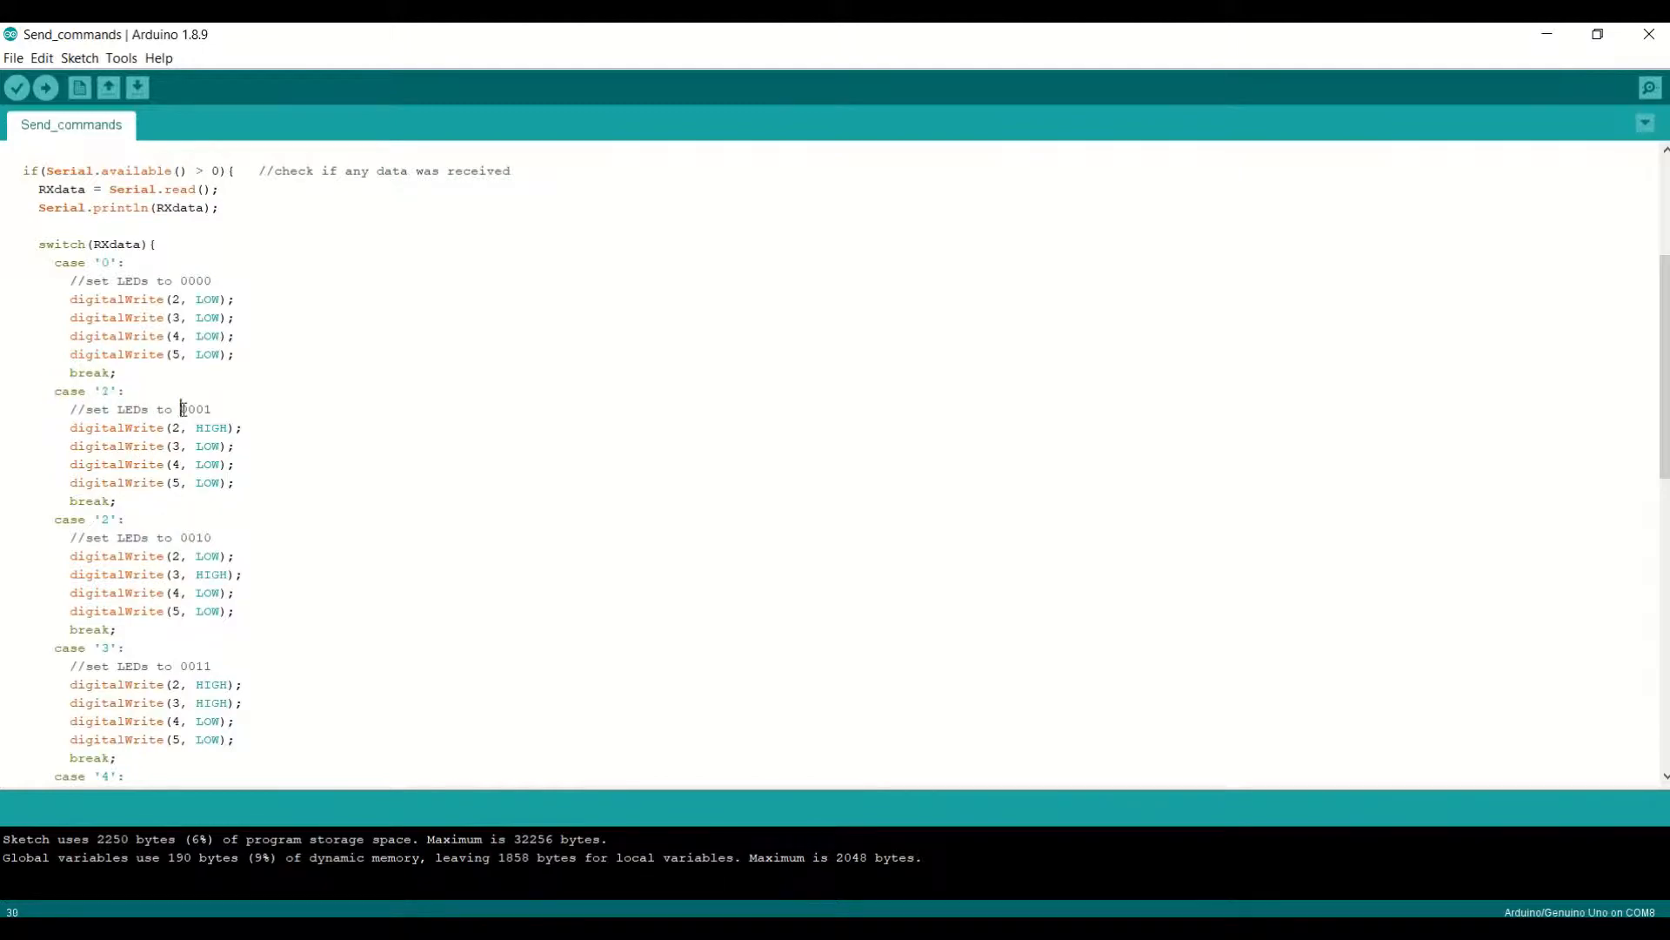
pyautogui.doubleClick(195, 408)
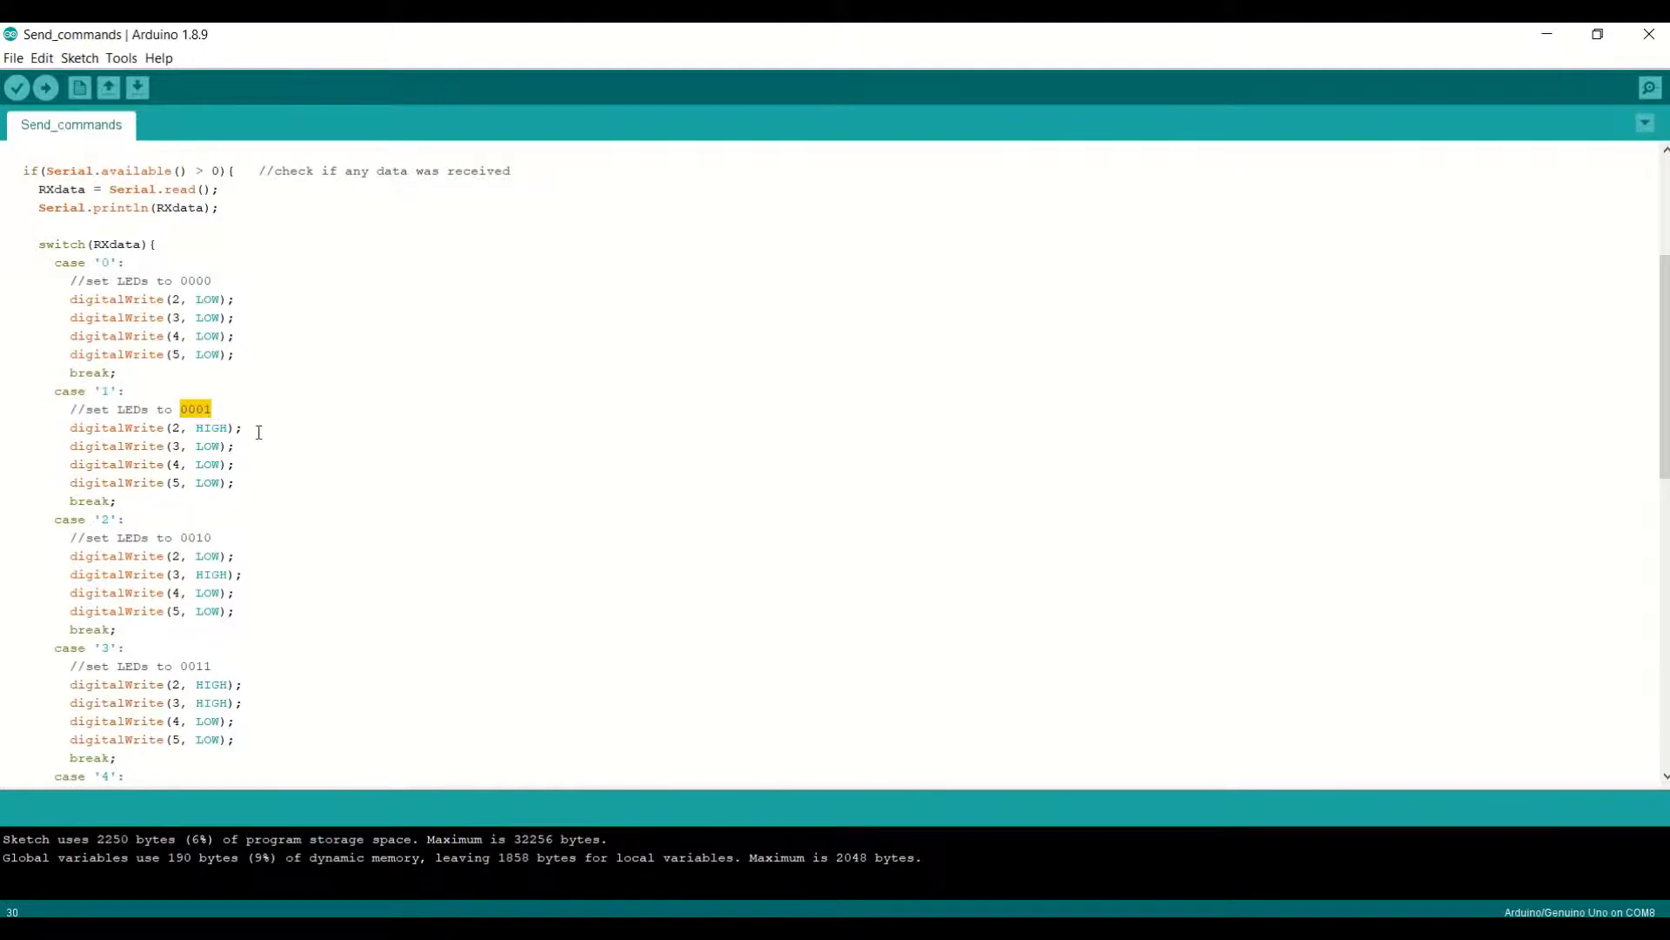
# Open the Serial Monitor from the Tools menu.
pyautogui.scroll(-3)
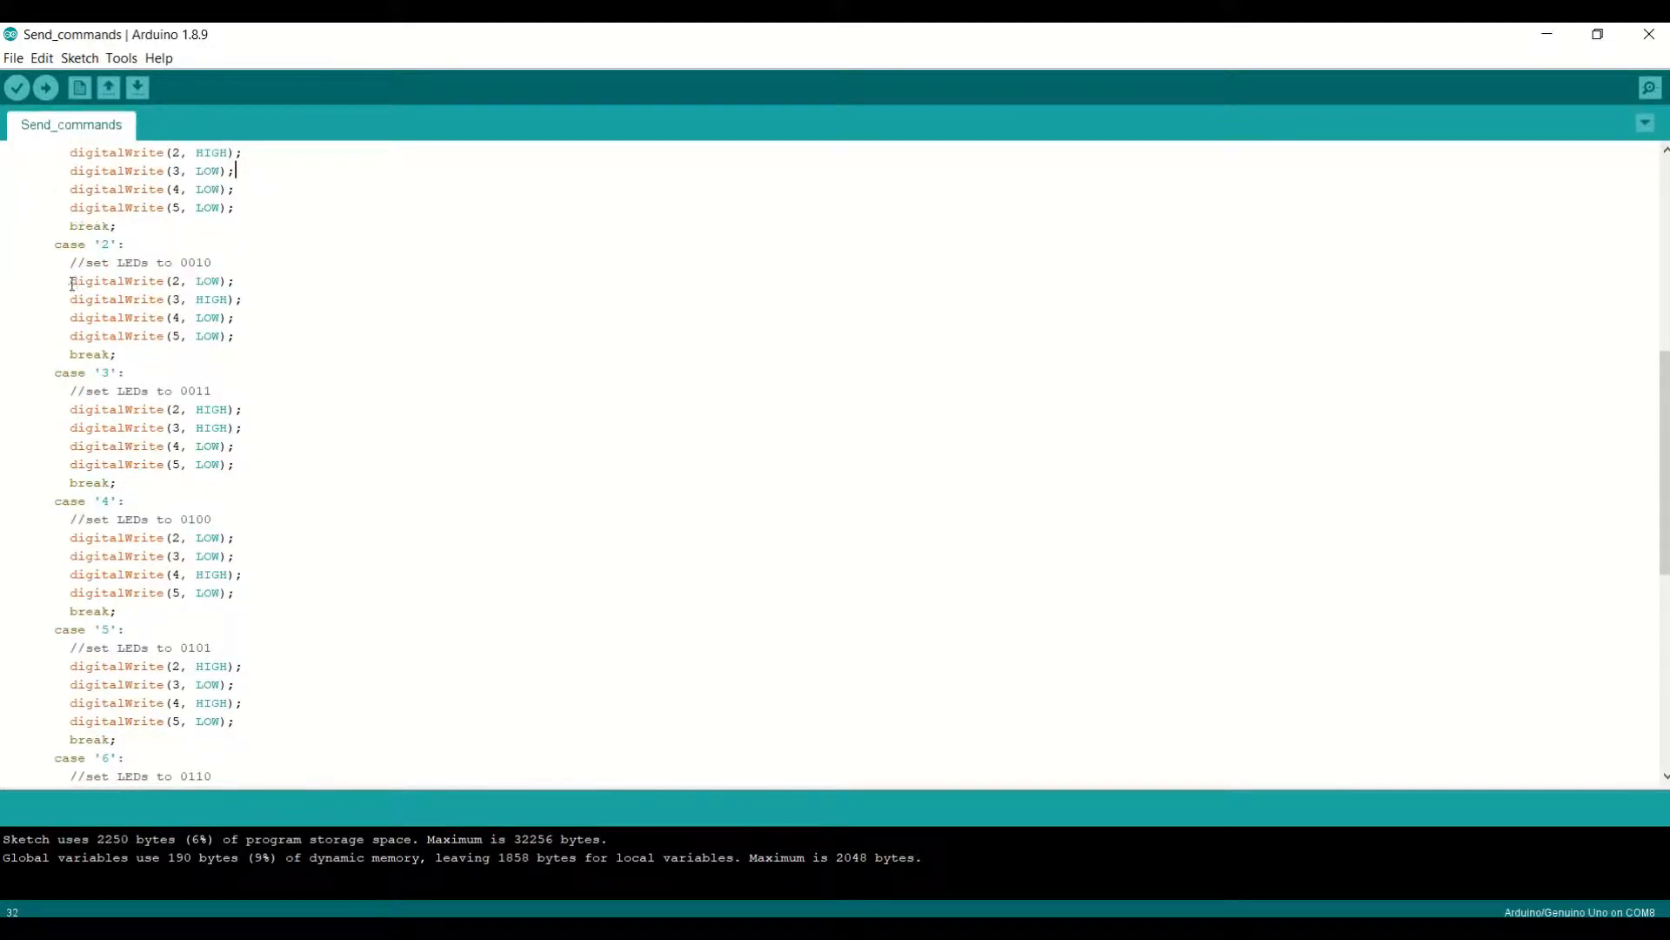
pyautogui.scroll(-3)
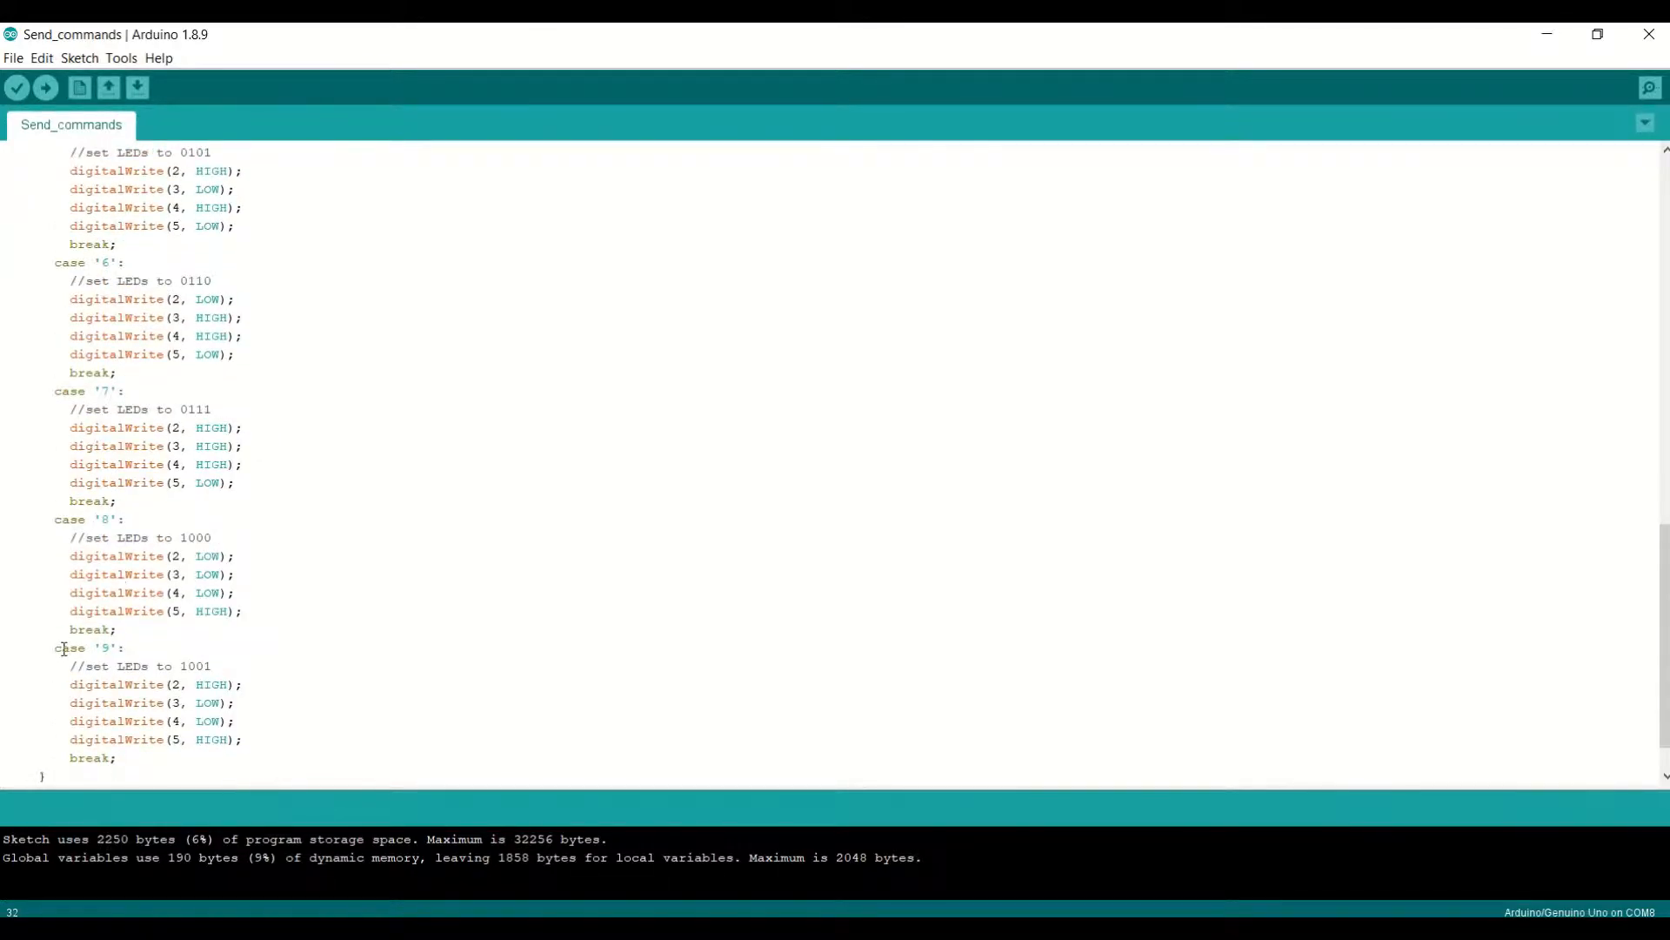
pyautogui.scroll(3)
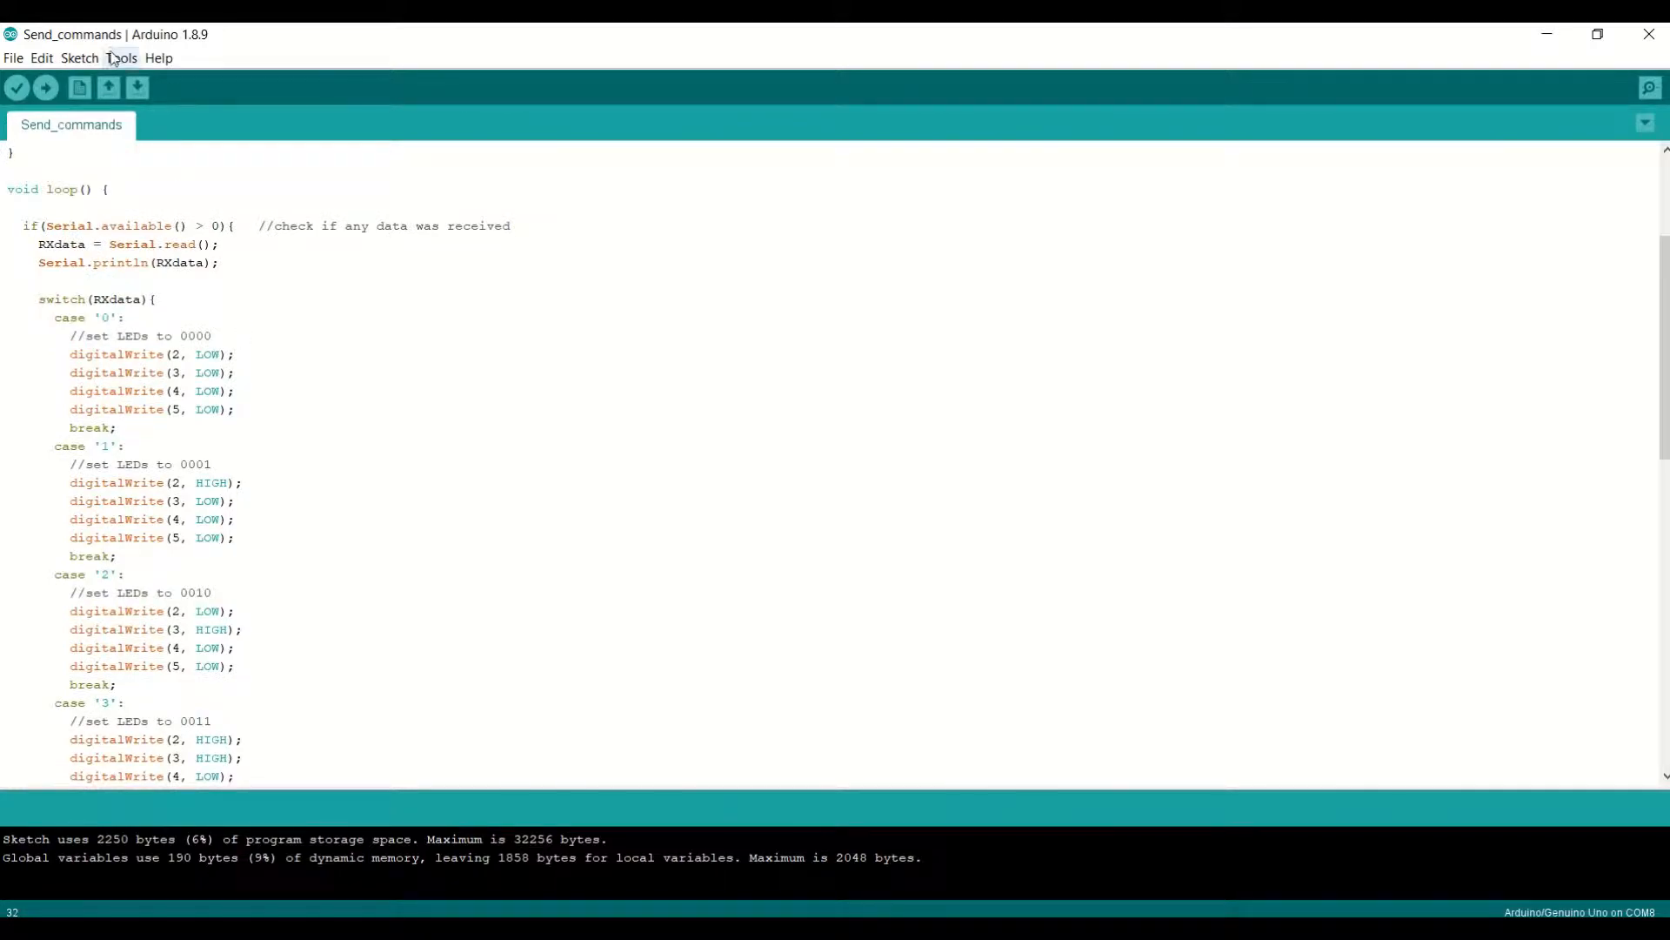
pyautogui.click(120, 58)
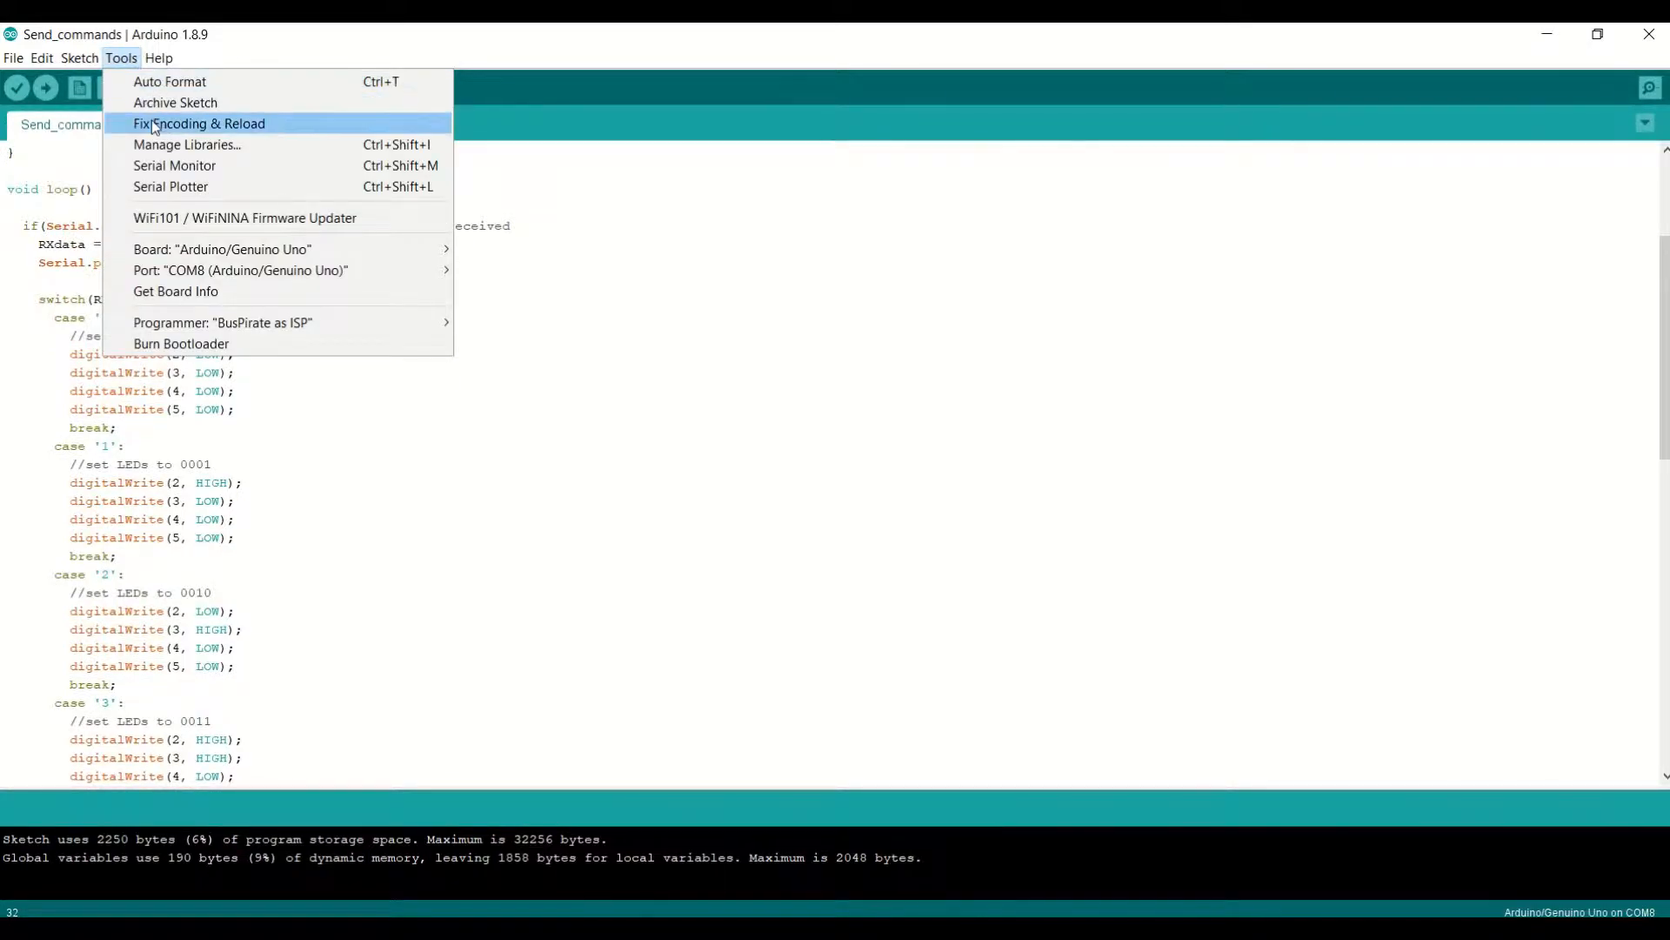
pyautogui.click(174, 165)
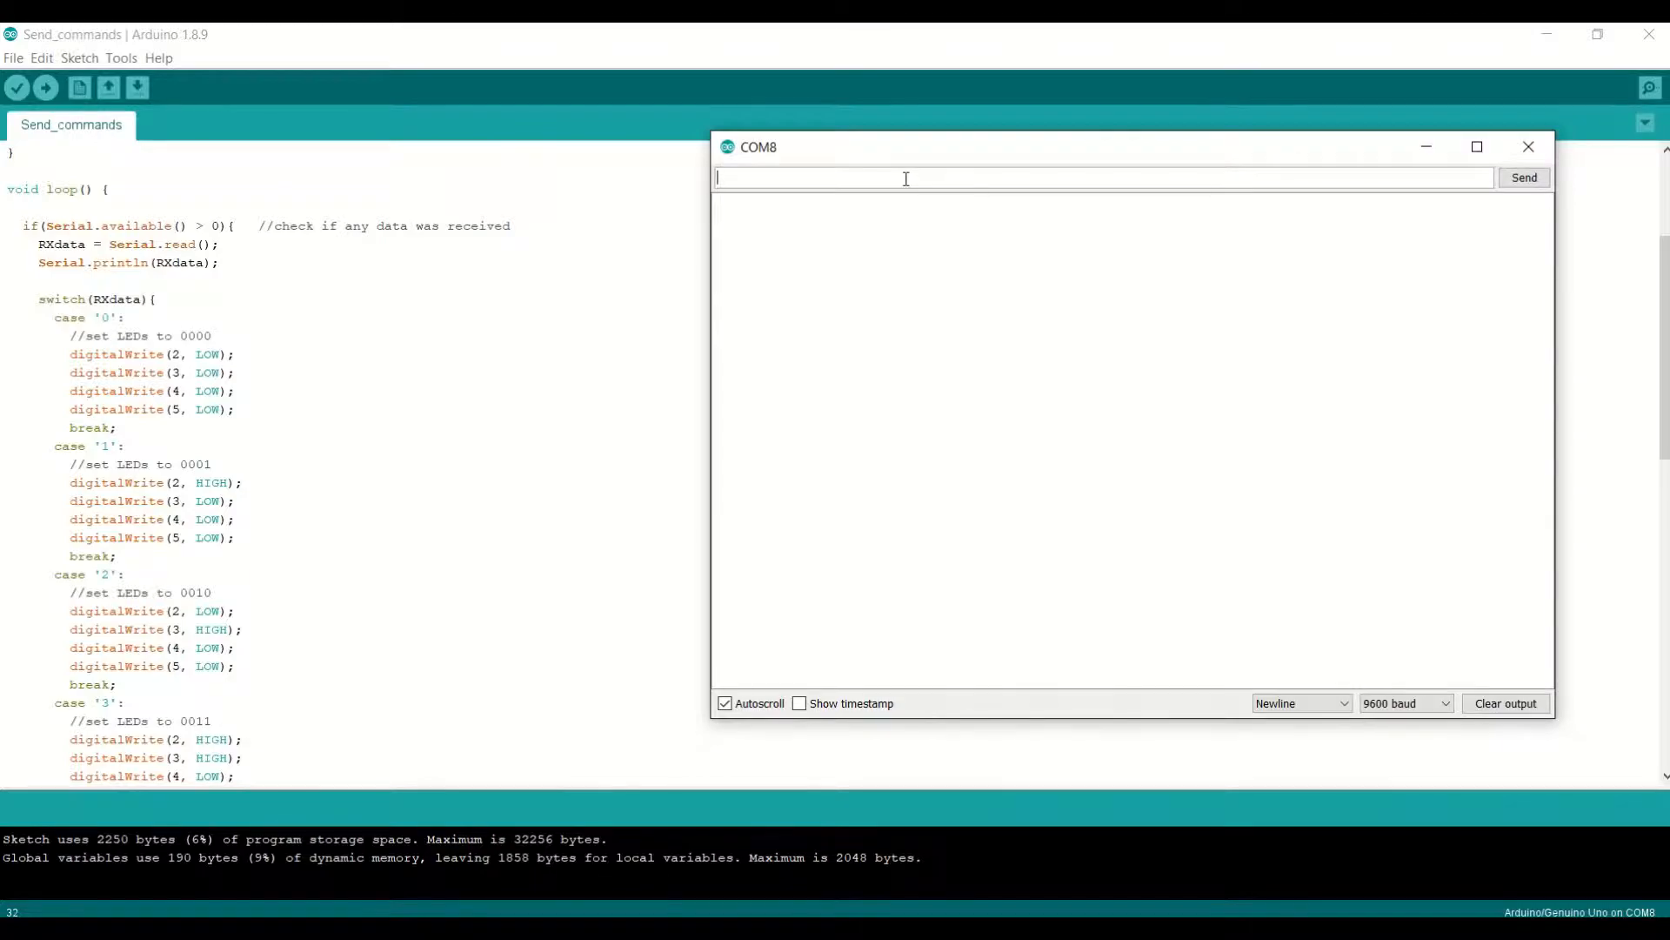
# Send the digit 0 and highlight the echoed newline code 10.
pyautogui.write('0')
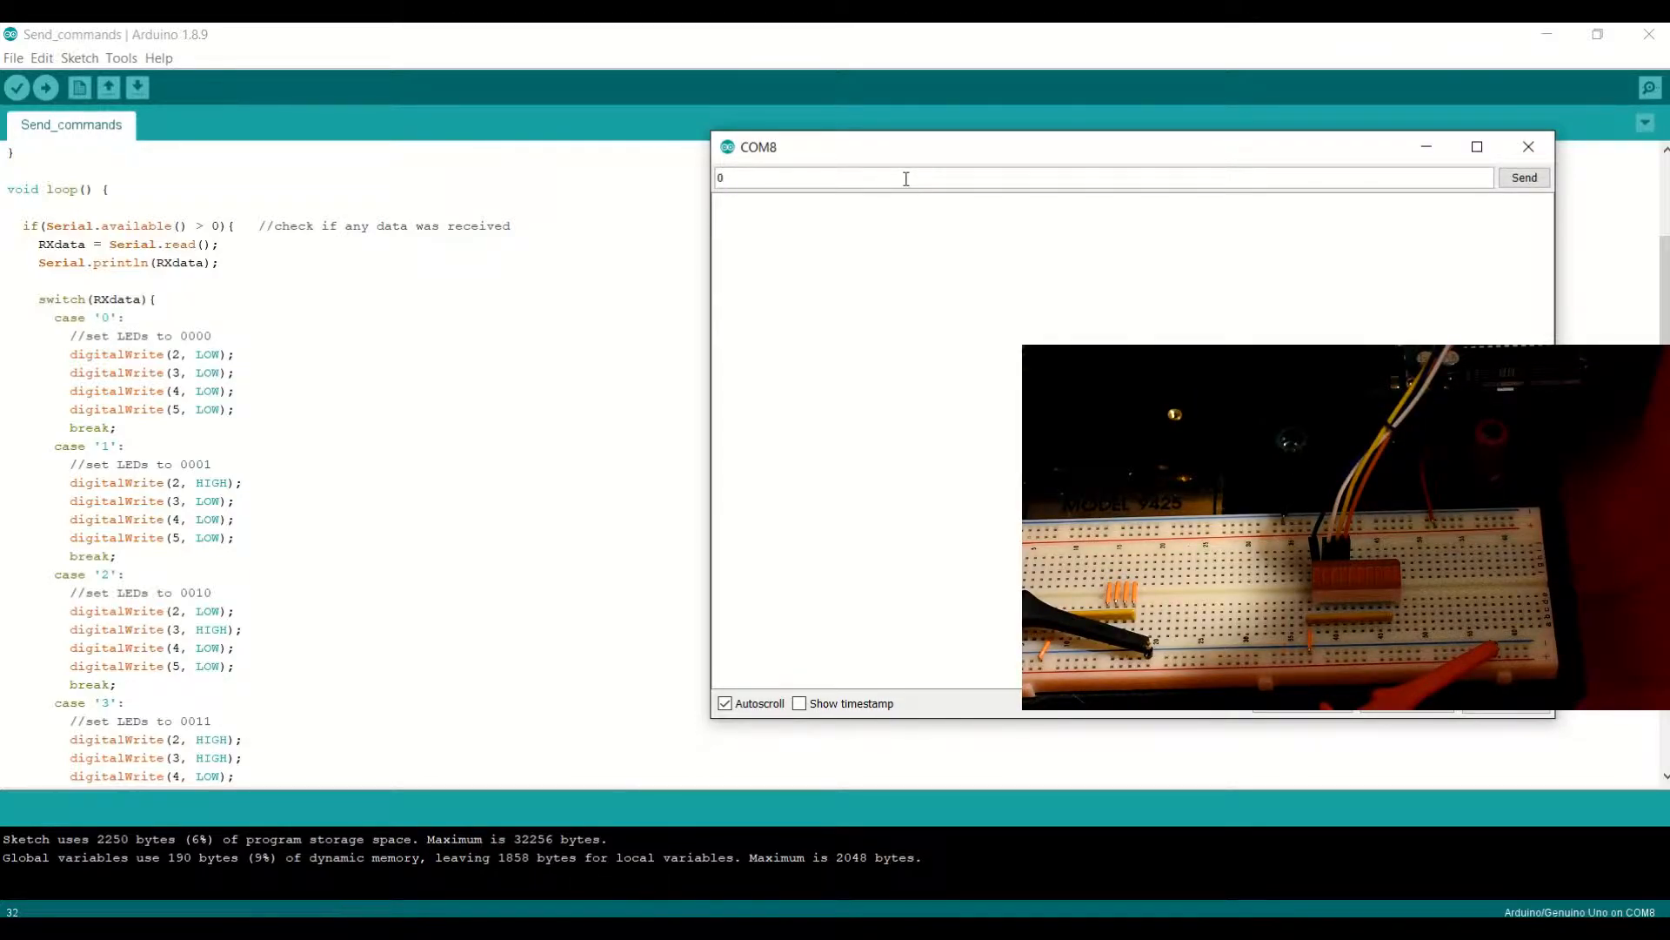
pyautogui.click(1523, 176)
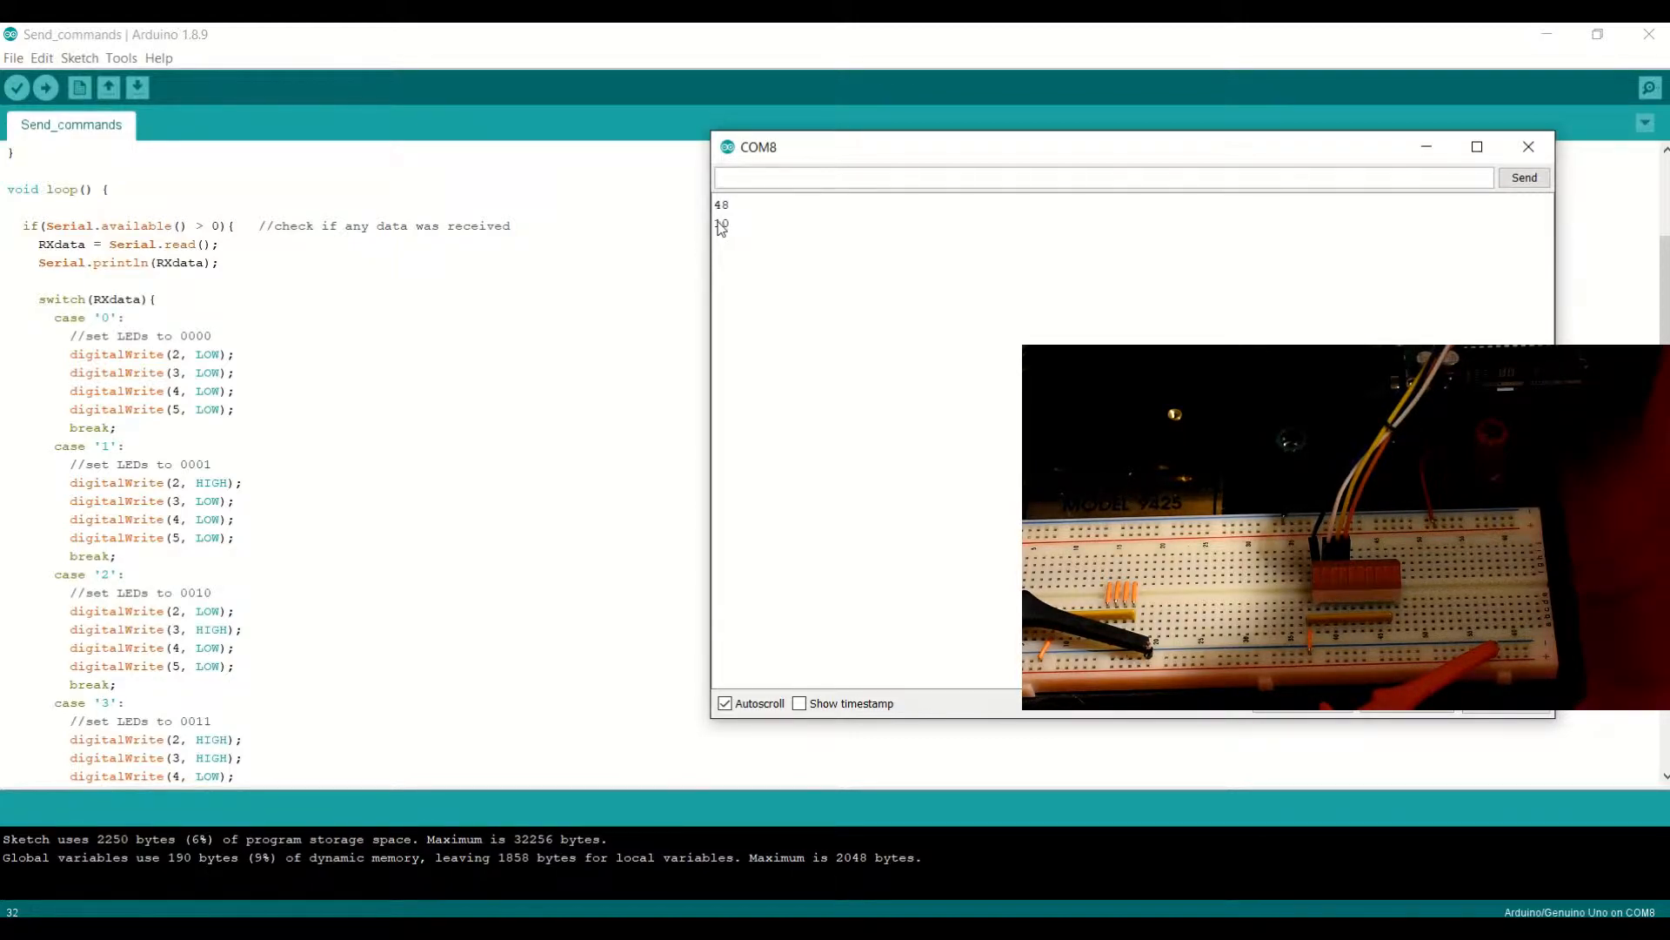
pyautogui.doubleClick(721, 223)
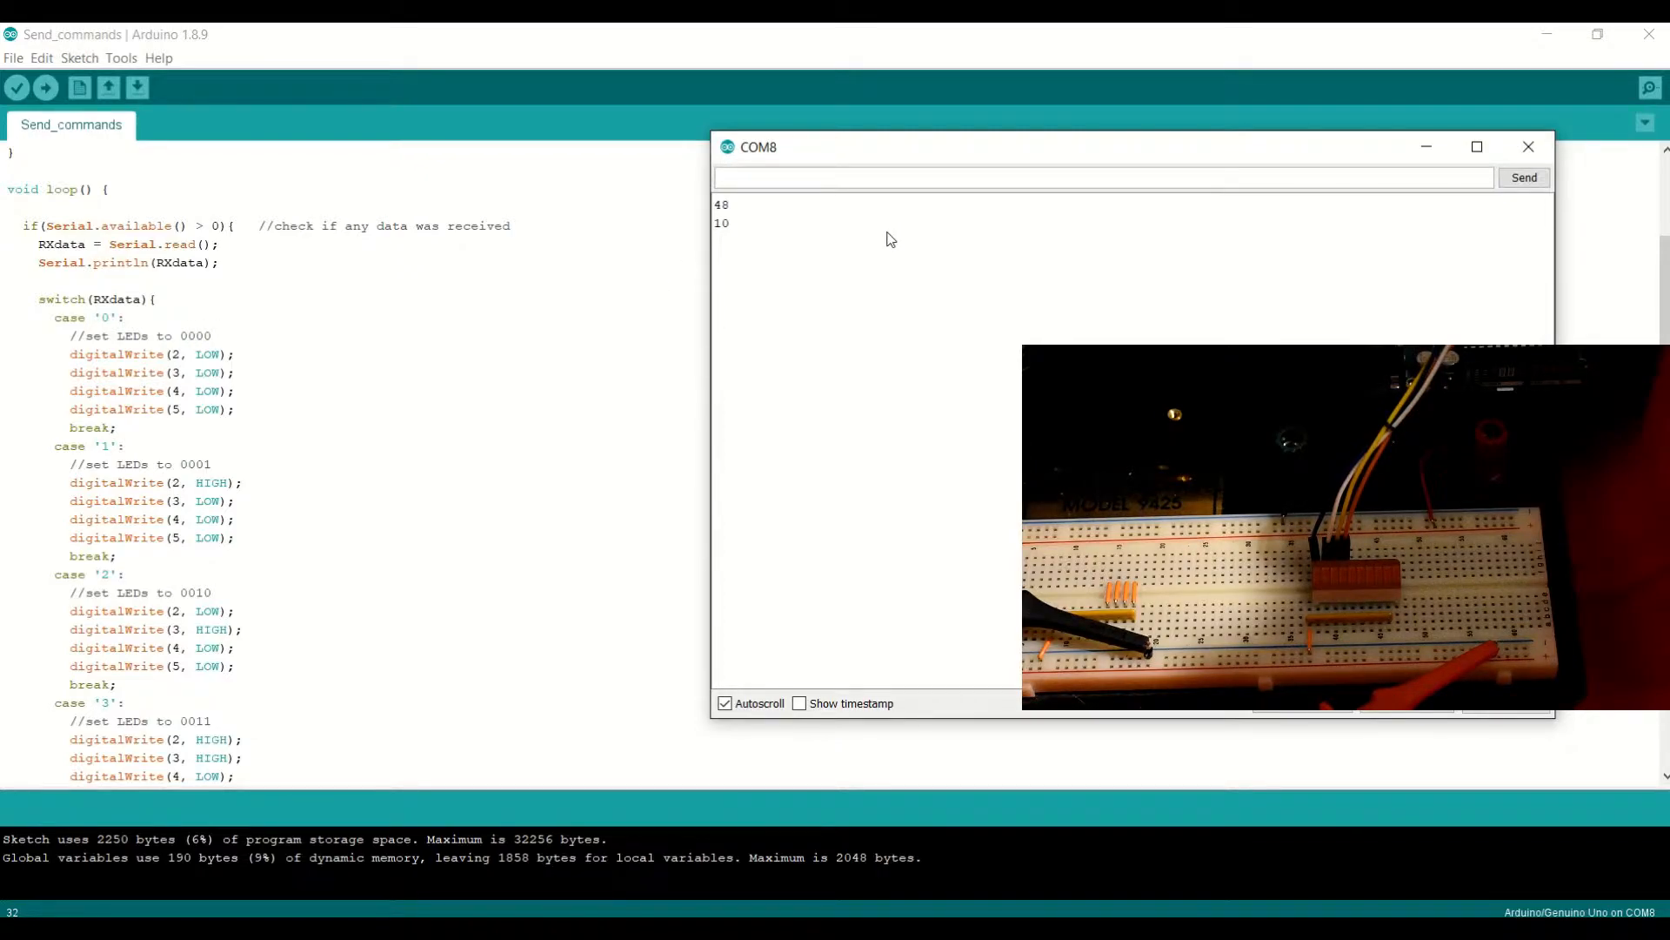
# Send digits 1 through 9 one at a time, watching codes 49–57 echo back.
pyautogui.write('1')
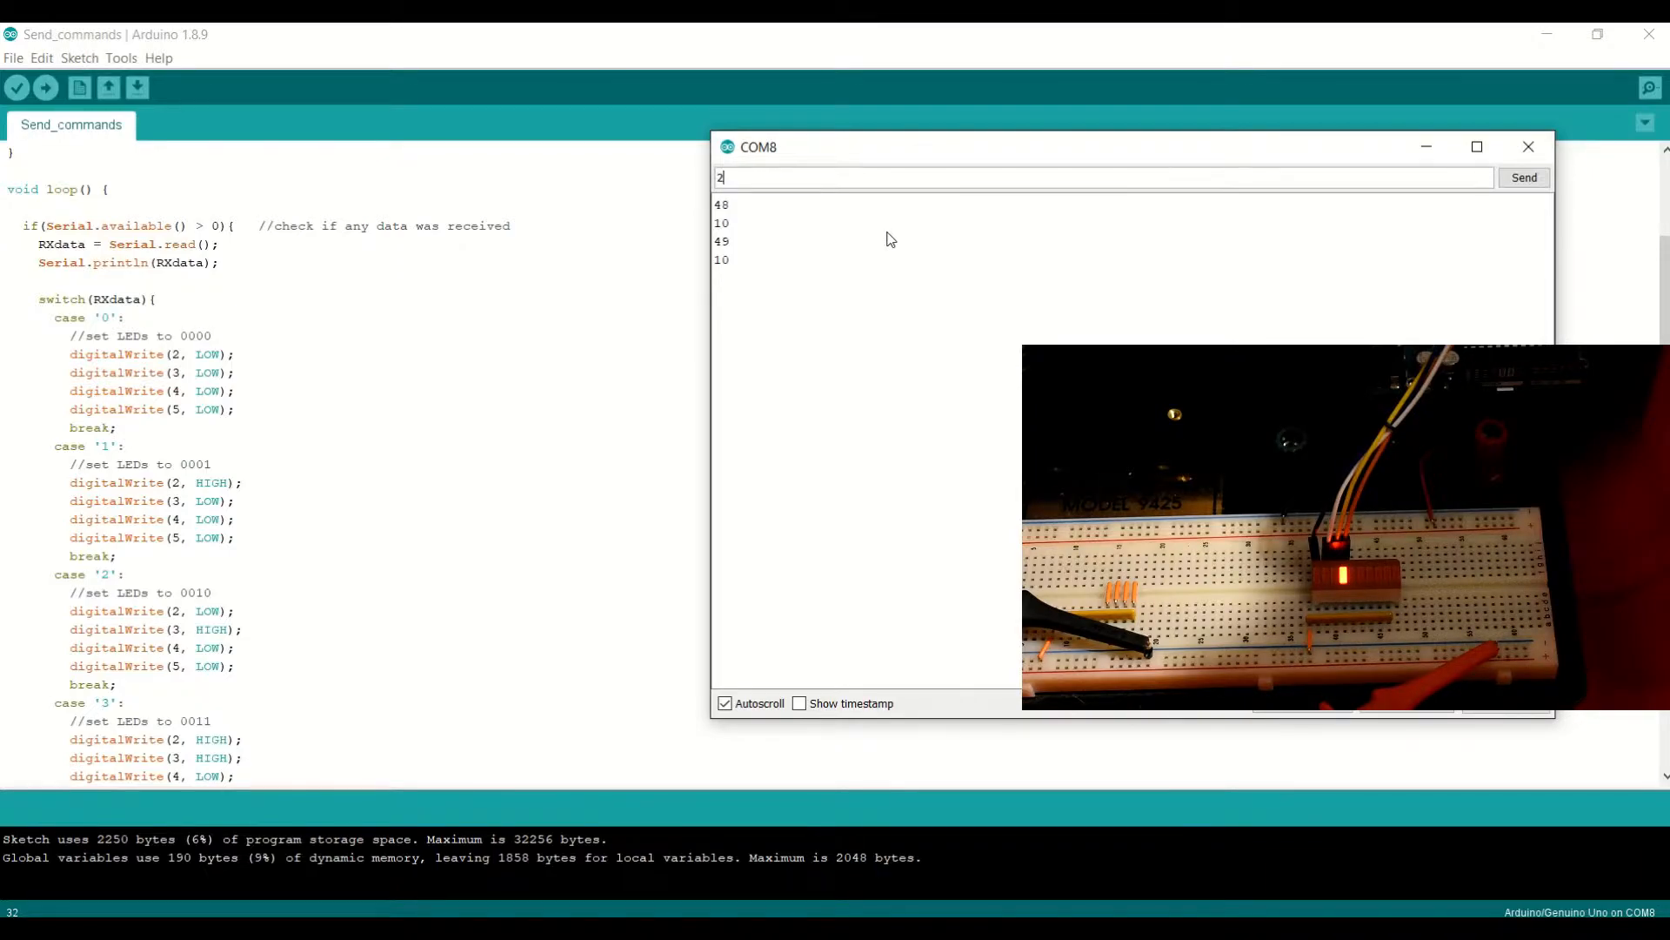
pyautogui.click(1523, 176)
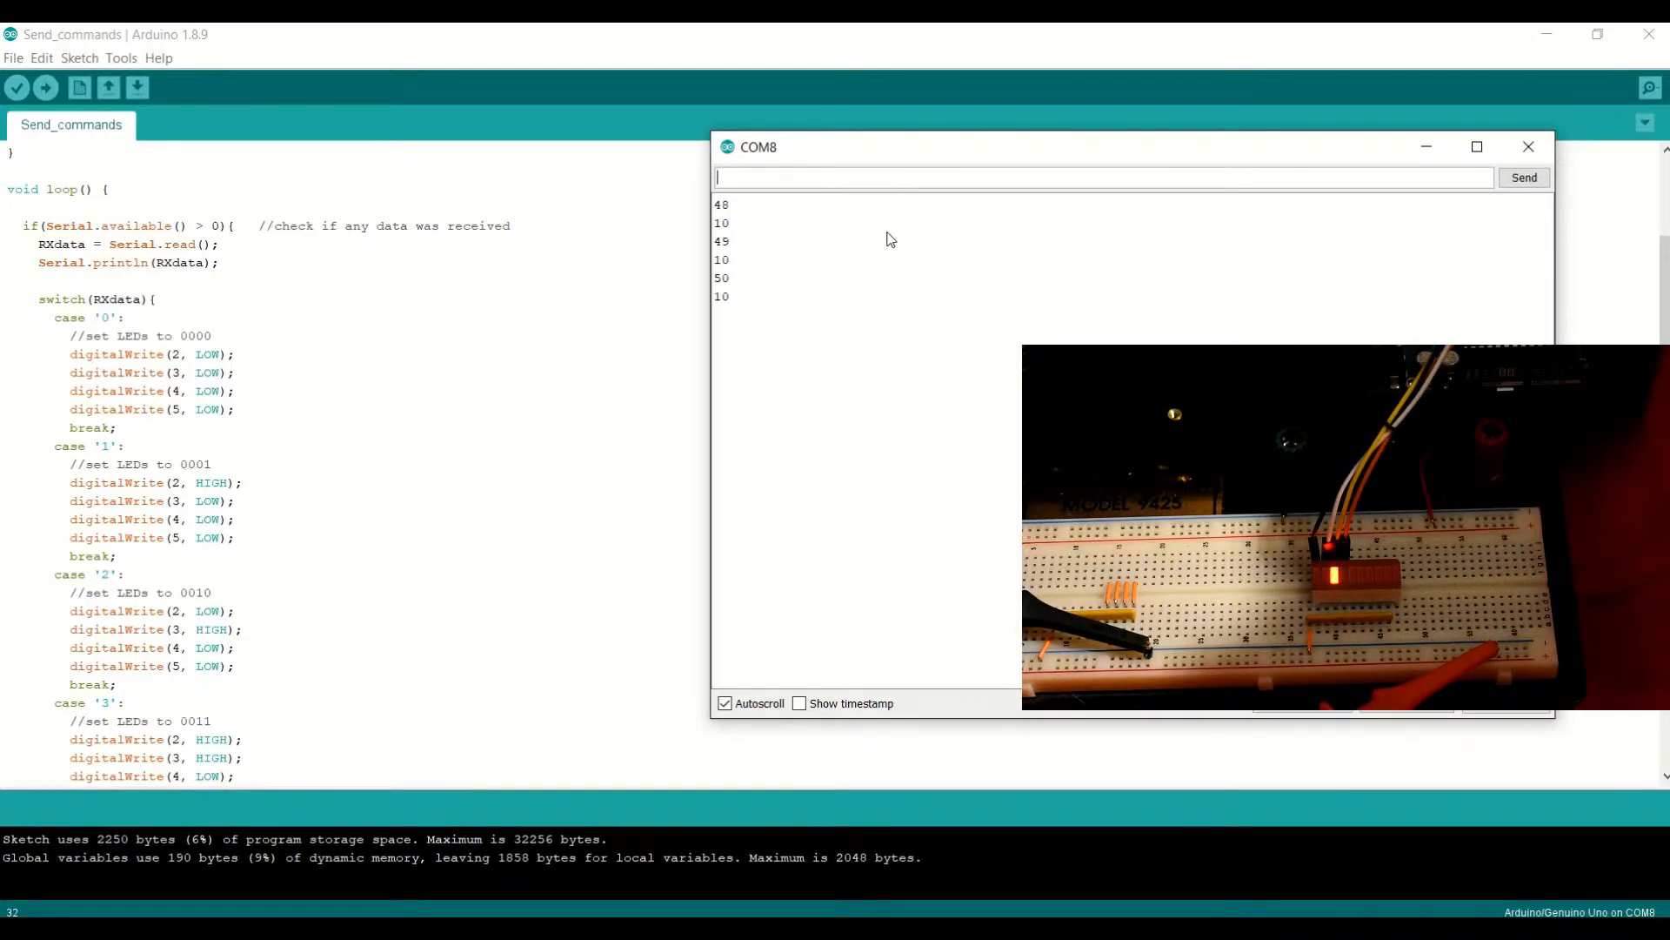
pyautogui.write('3')
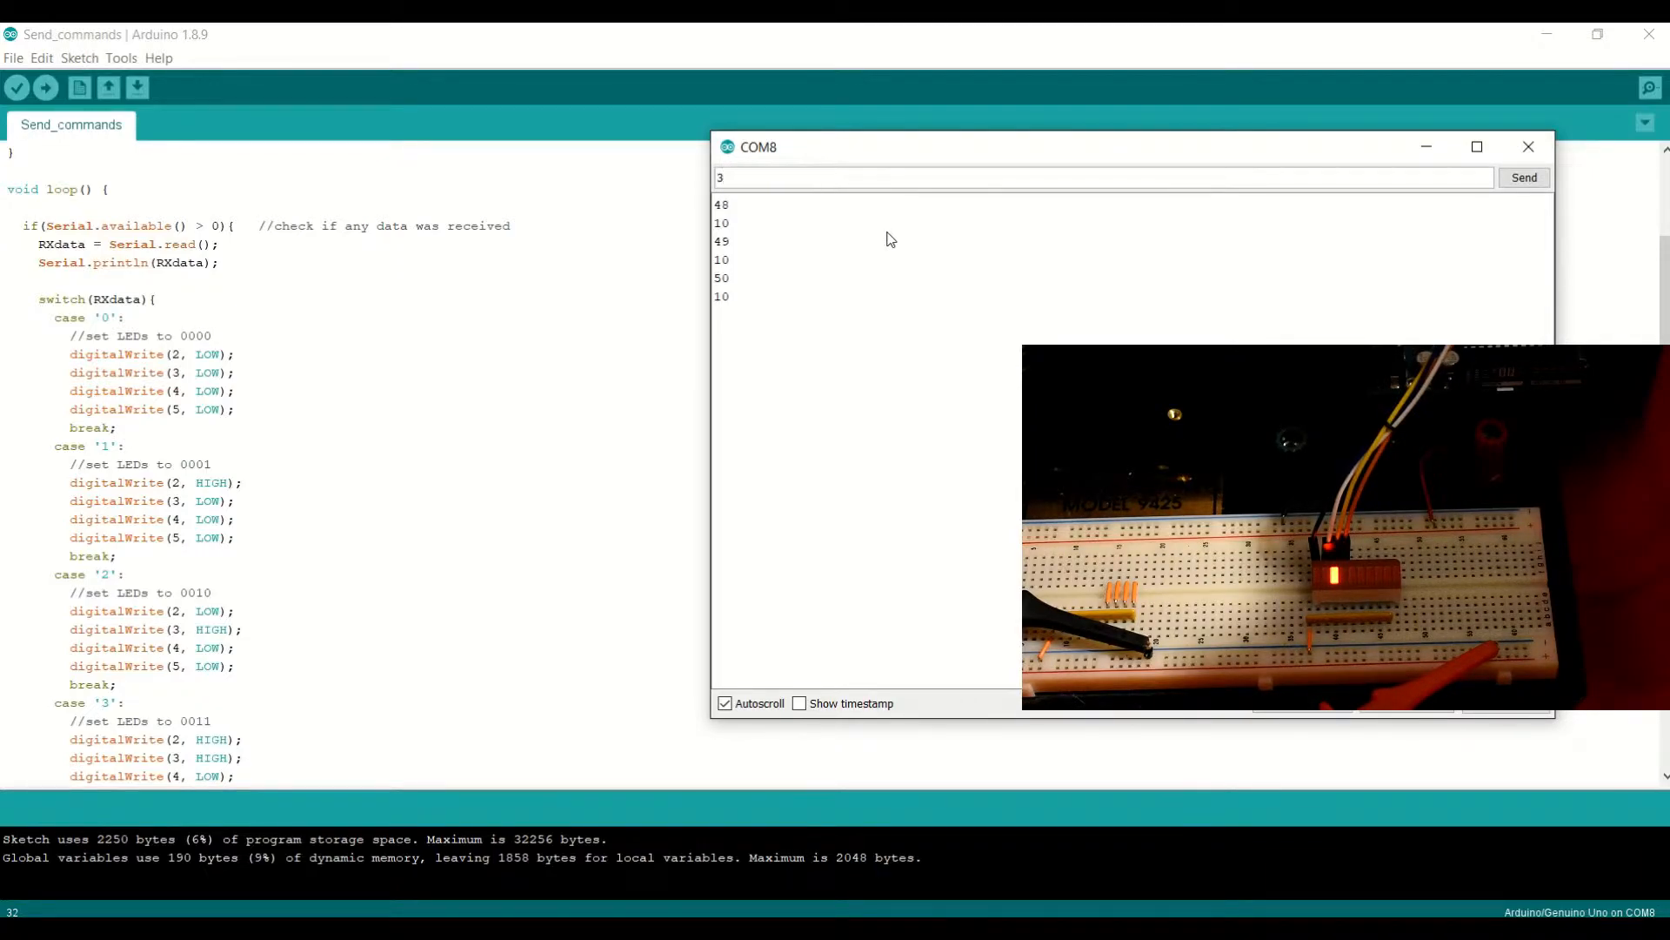
pyautogui.click(1524, 177)
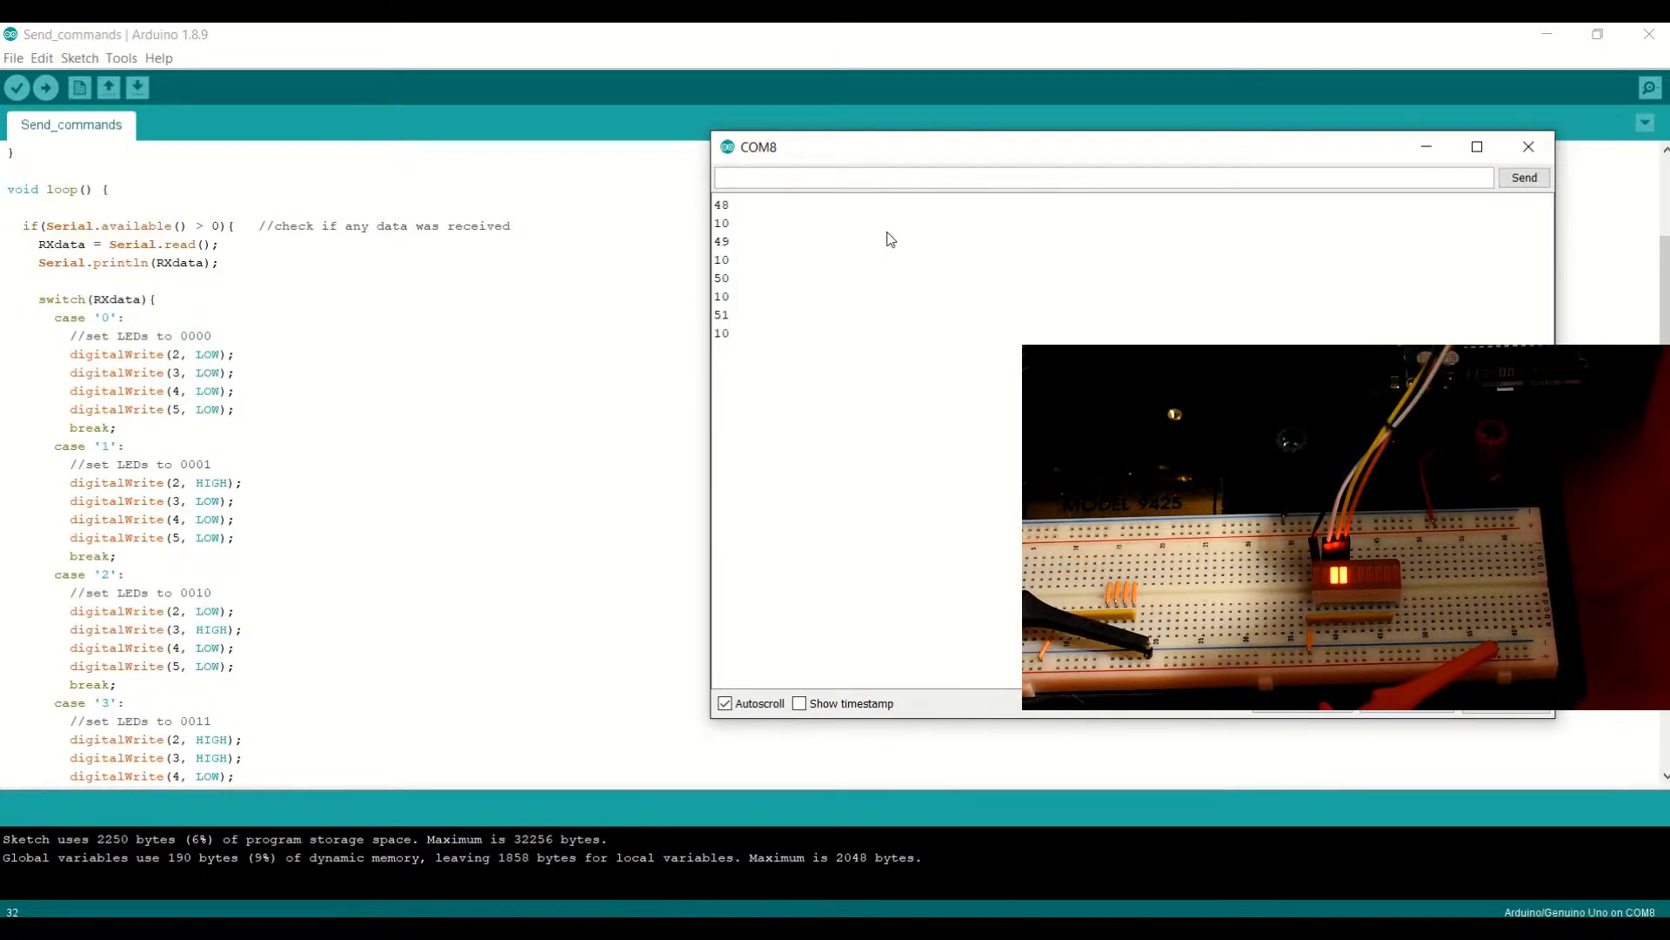
pyautogui.write('4')
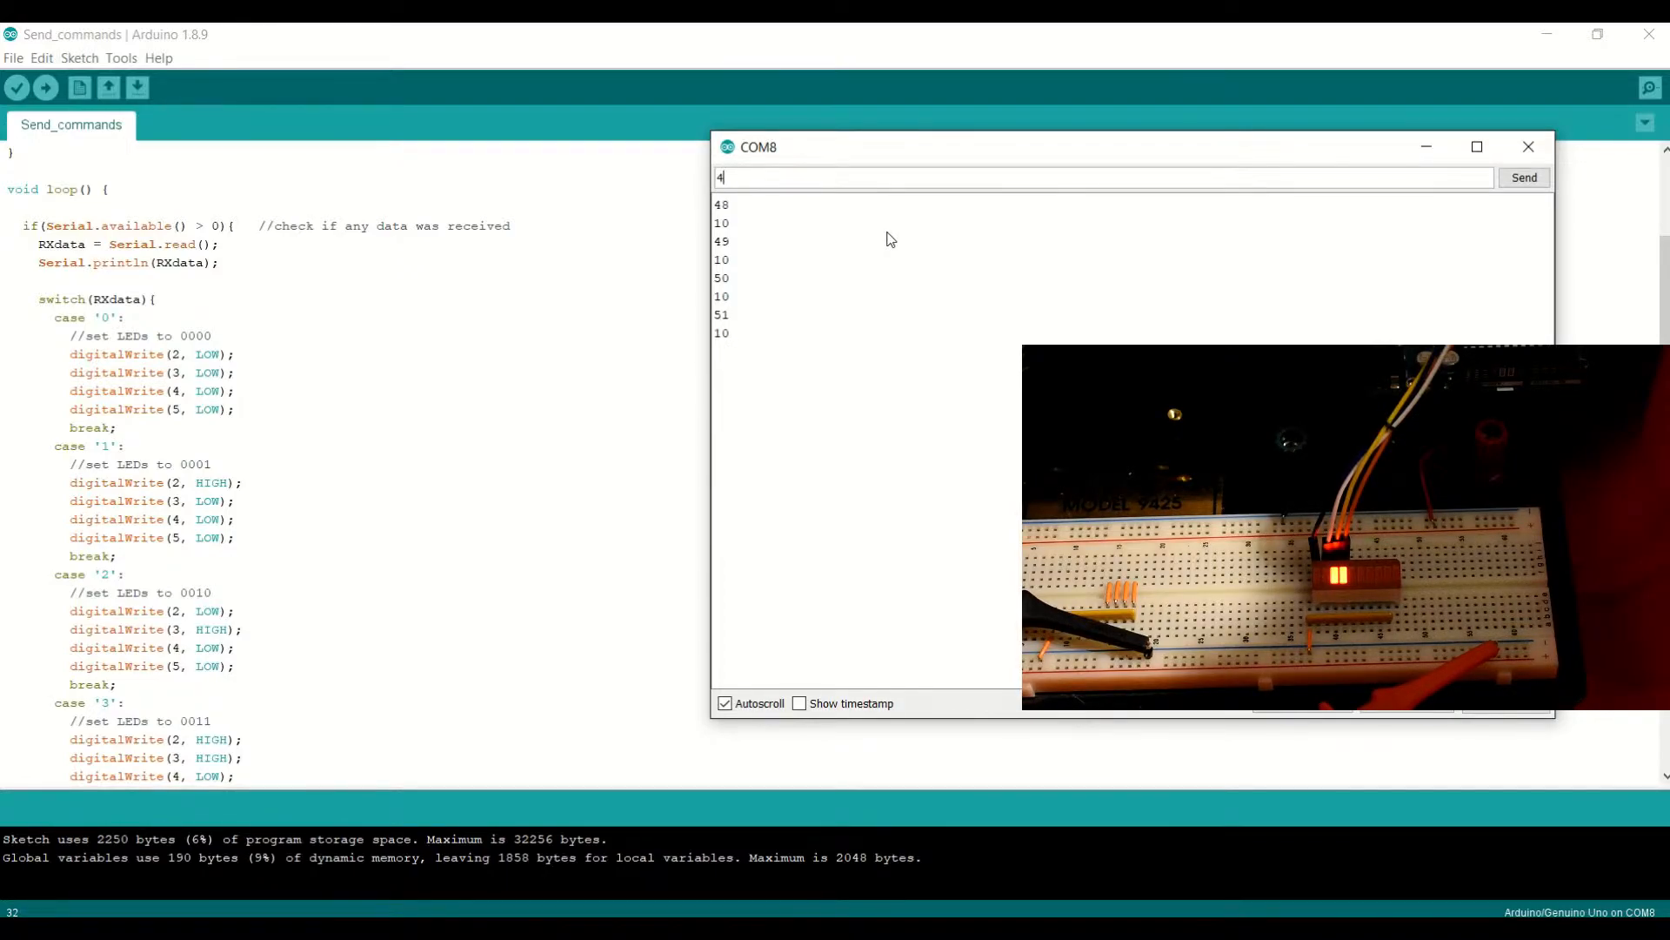
pyautogui.click(1522, 176)
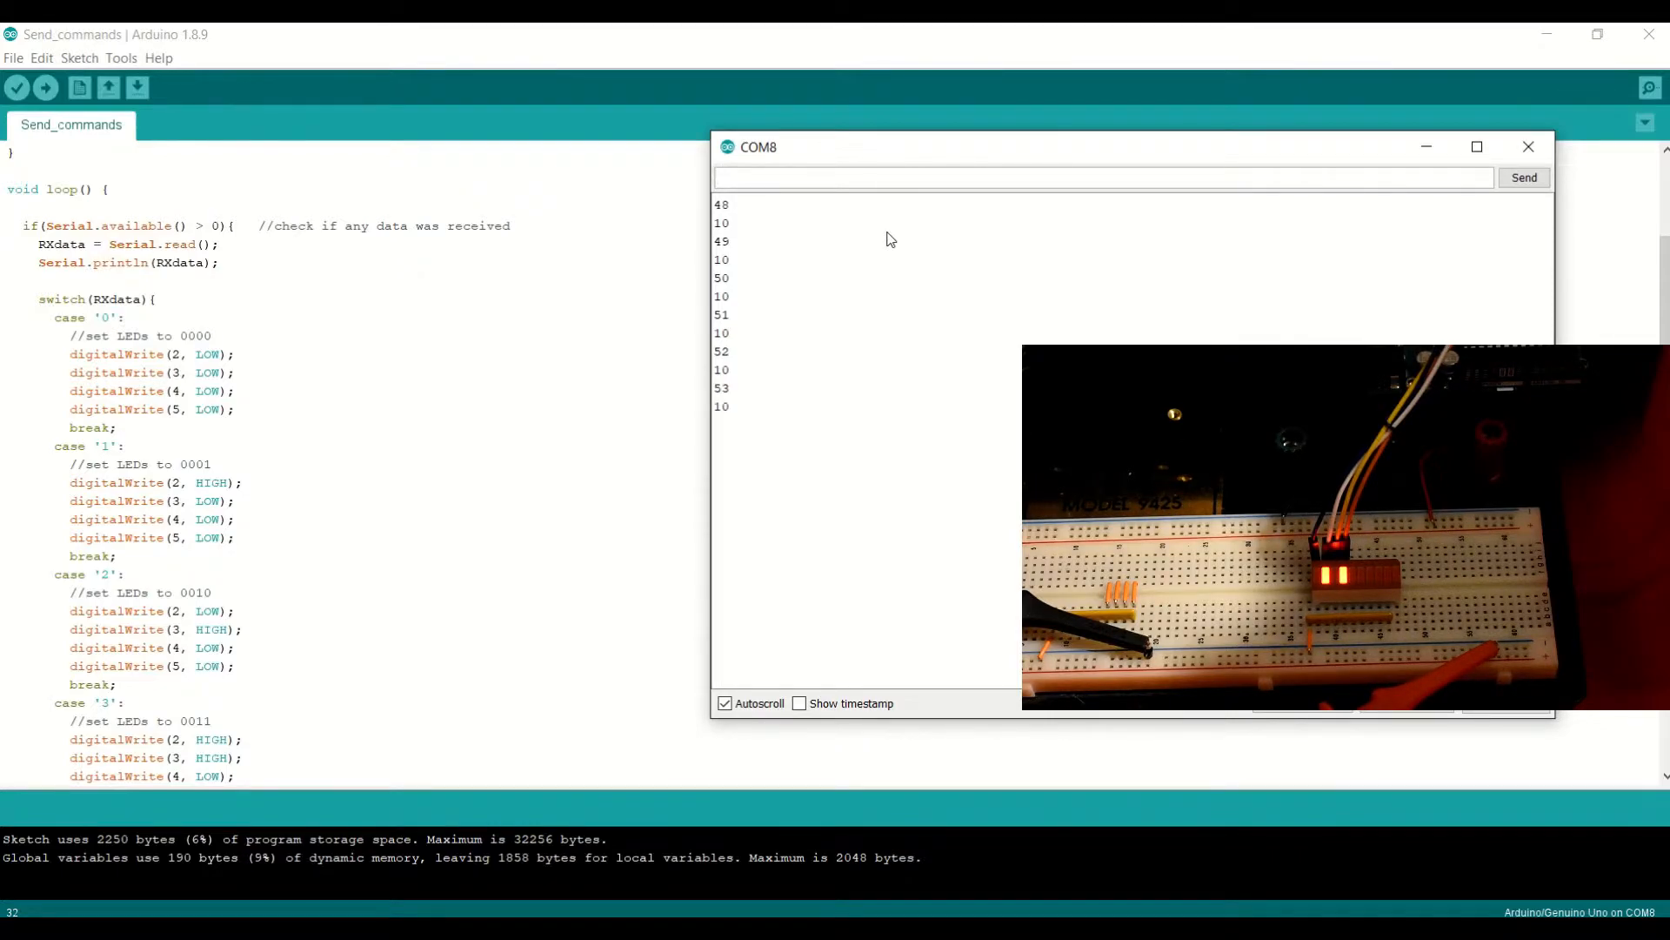
pyautogui.write('7')
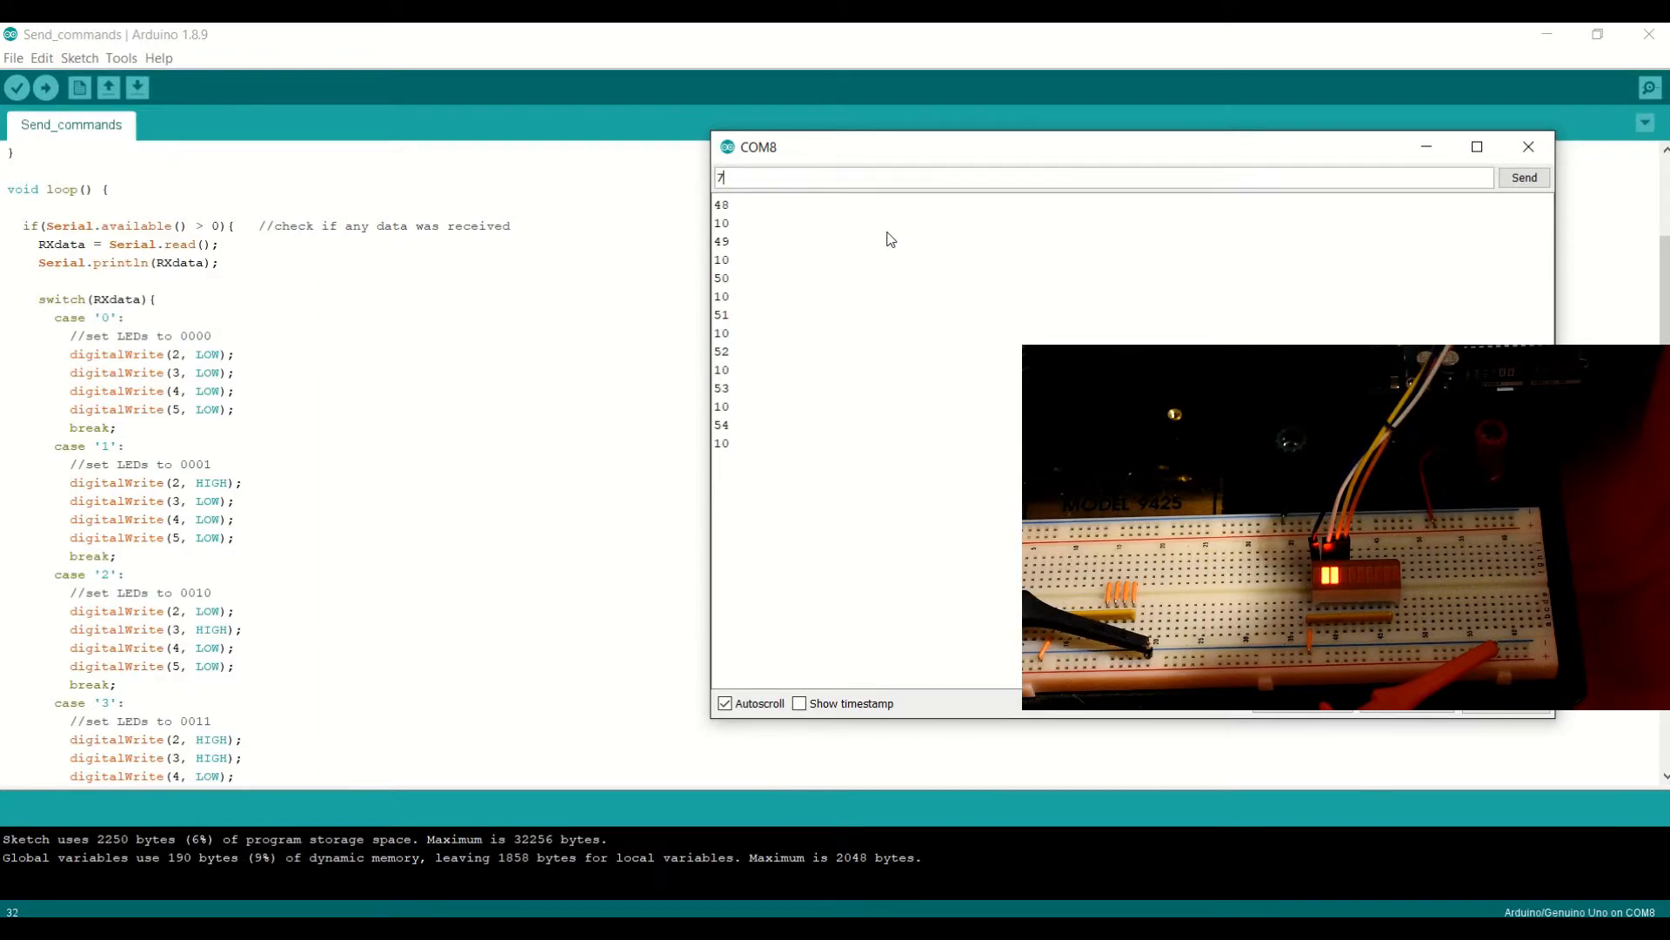
pyautogui.write('8')
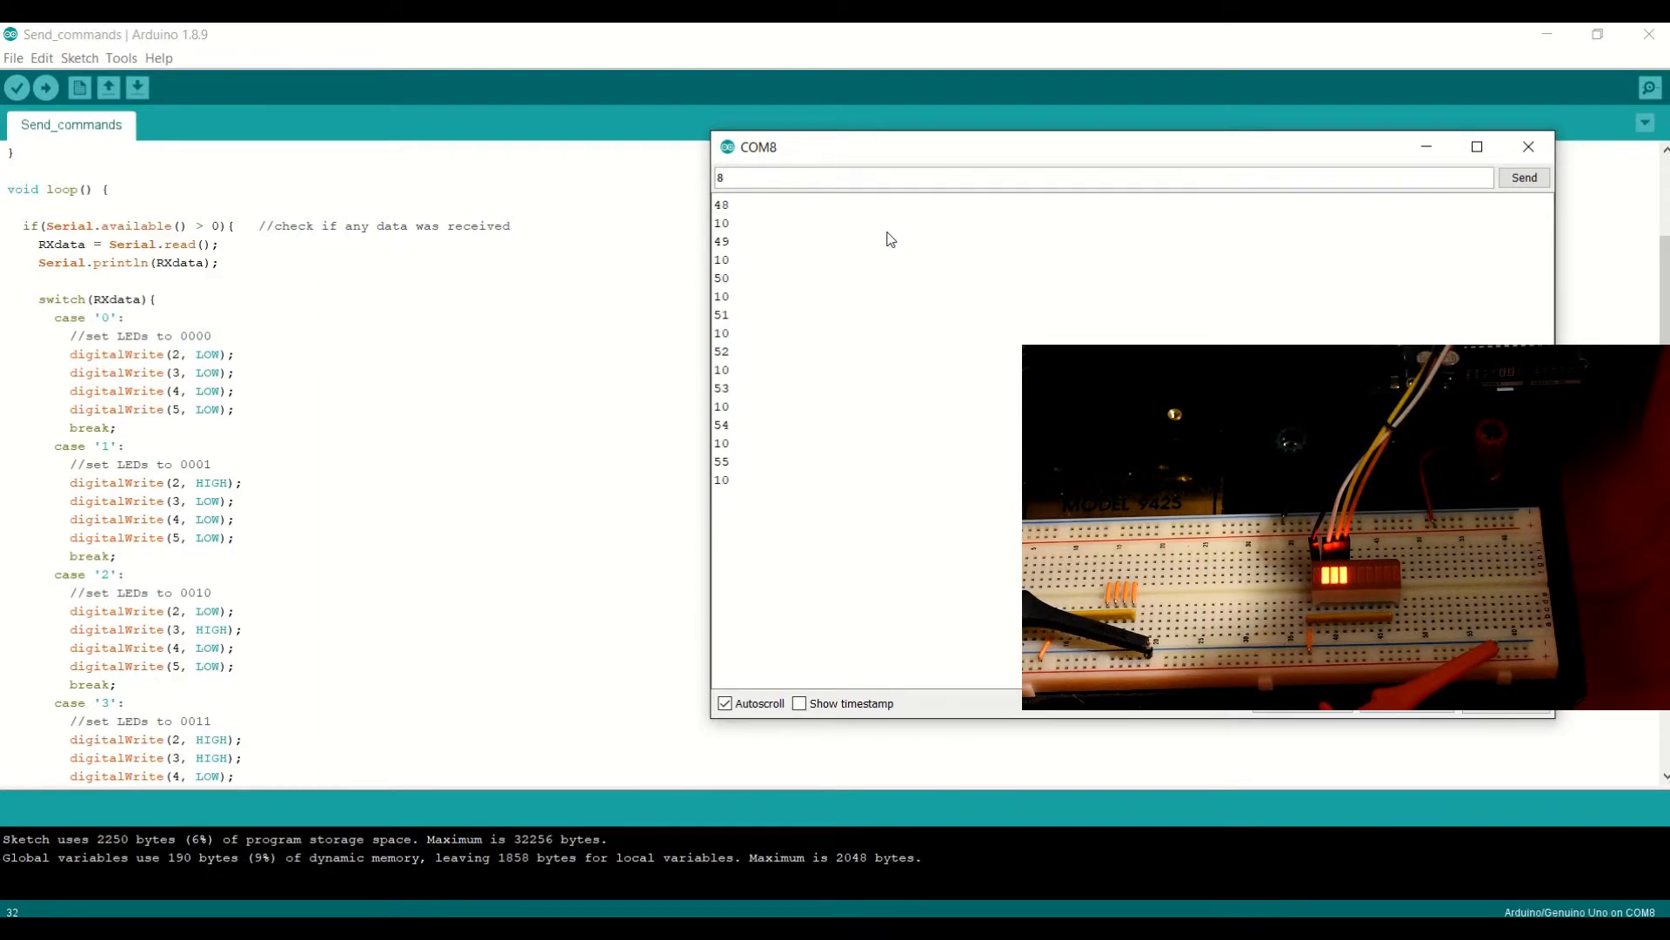
pyautogui.click(1523, 177)
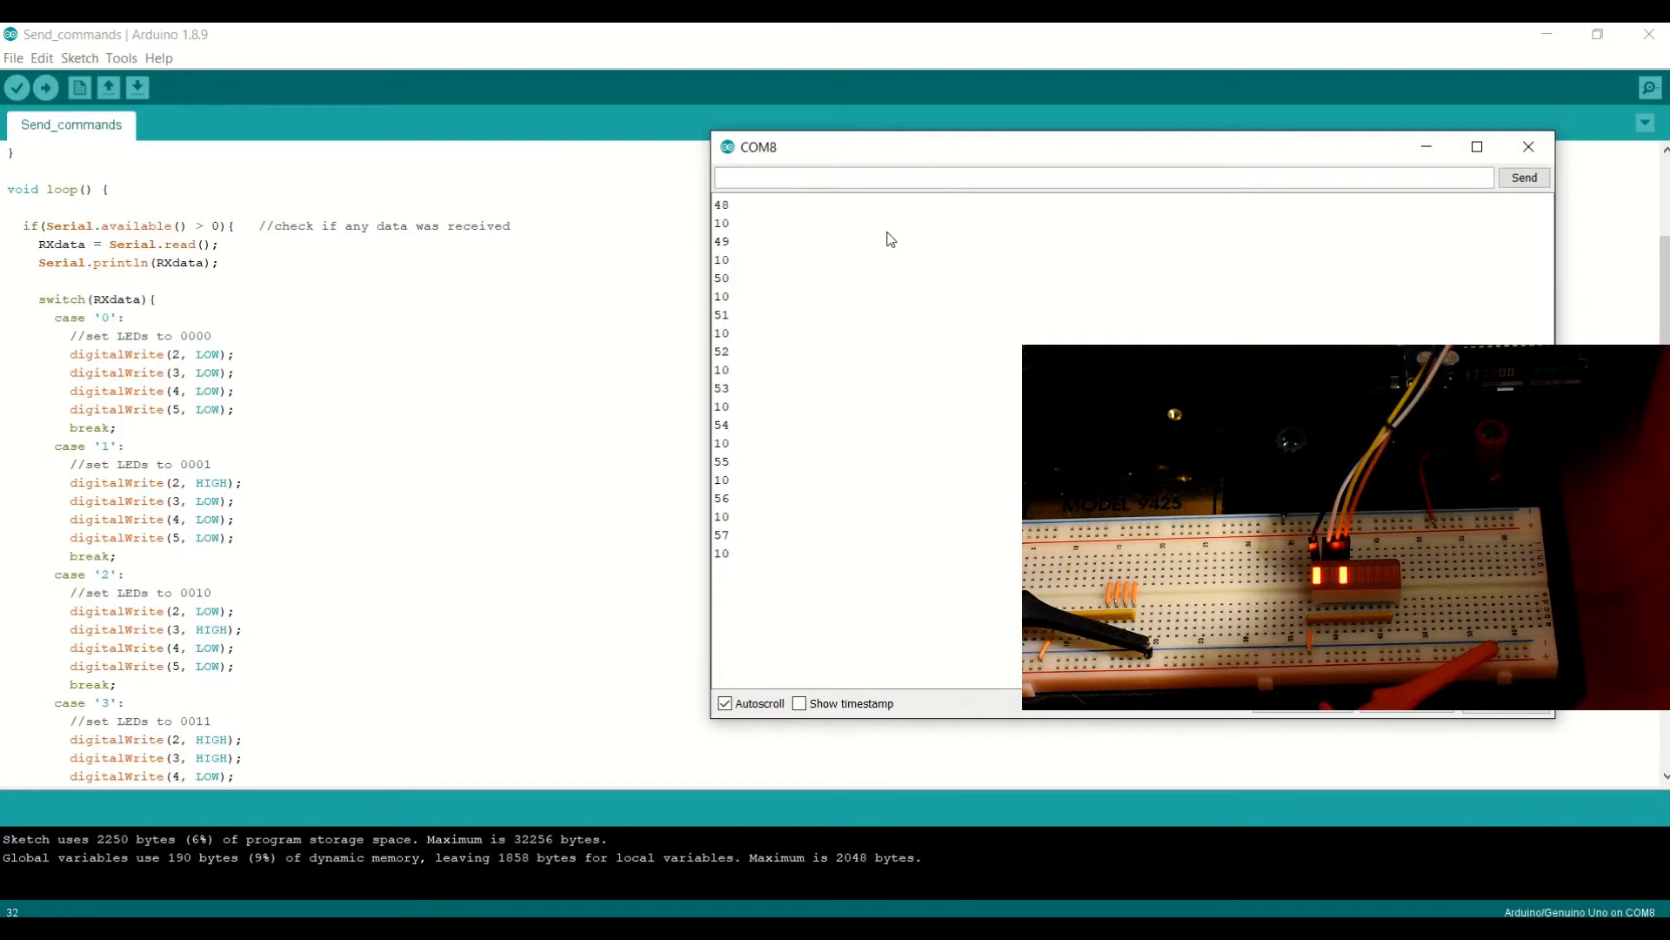